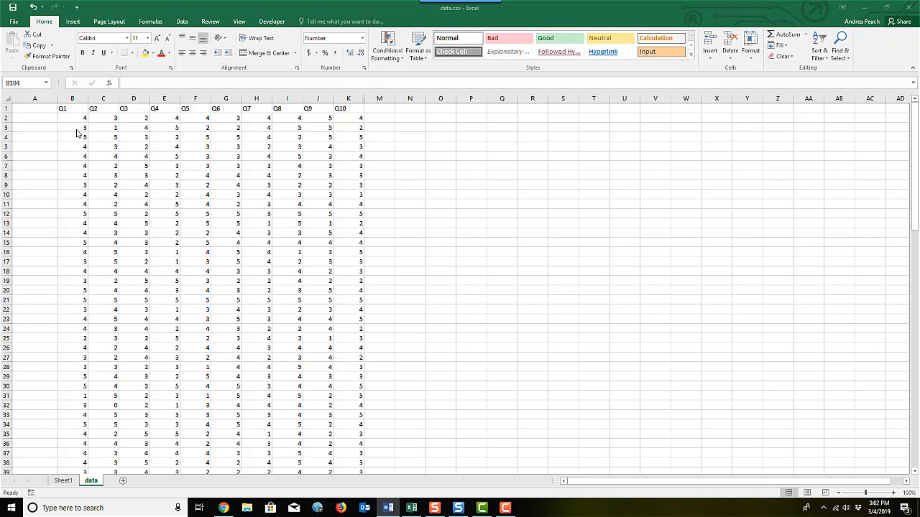
{"action": "mouse_move", "coordinate": [71, 193]}
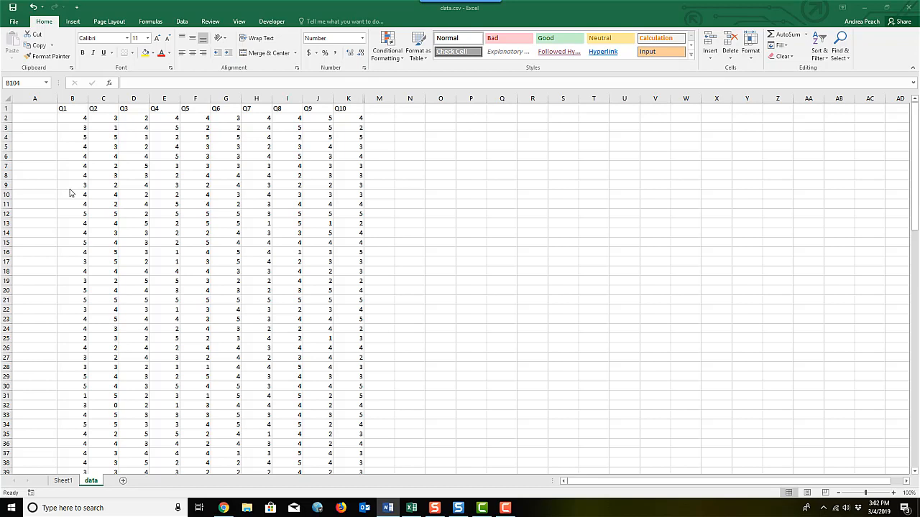
{"action": "mouse_move", "coordinate": [75, 208]}
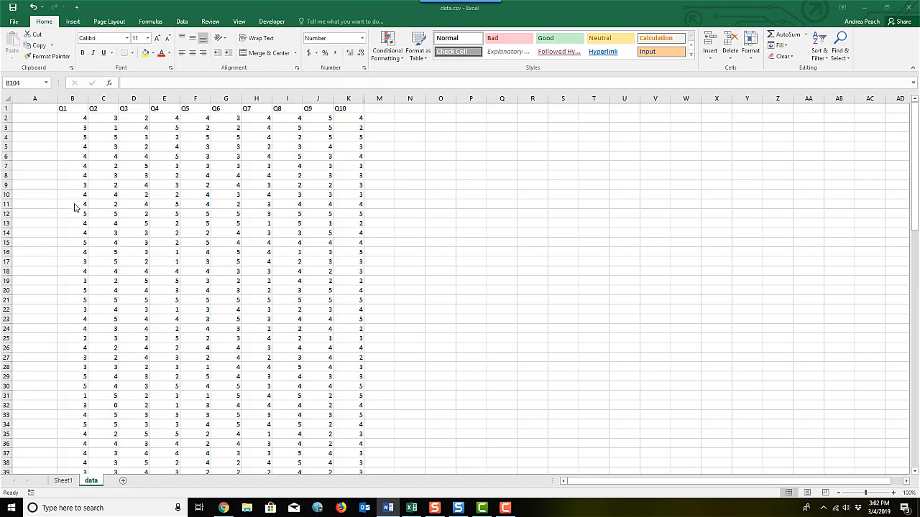
{"action": "mouse_move", "coordinate": [79, 311]}
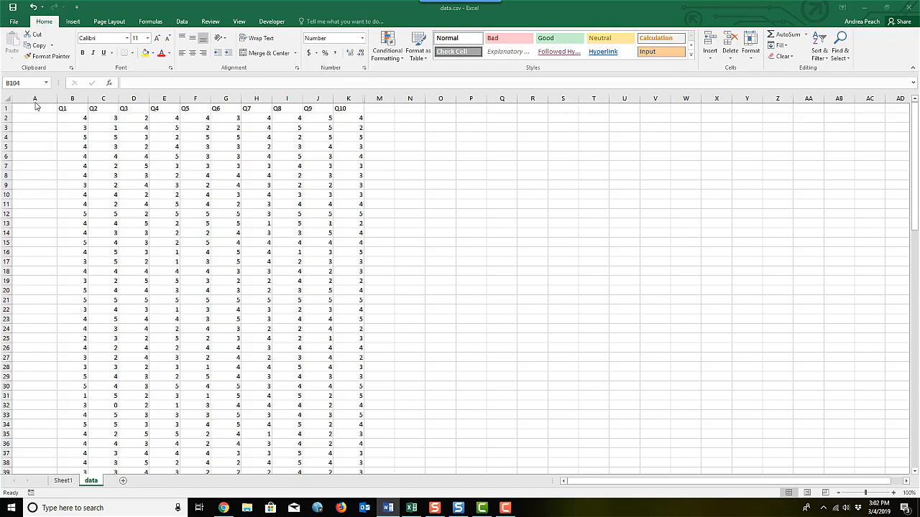
- Insert a new blank column at column A, ahead of the Q1–Q10 score data
{"action": "left_click", "coordinate": [34, 98]}
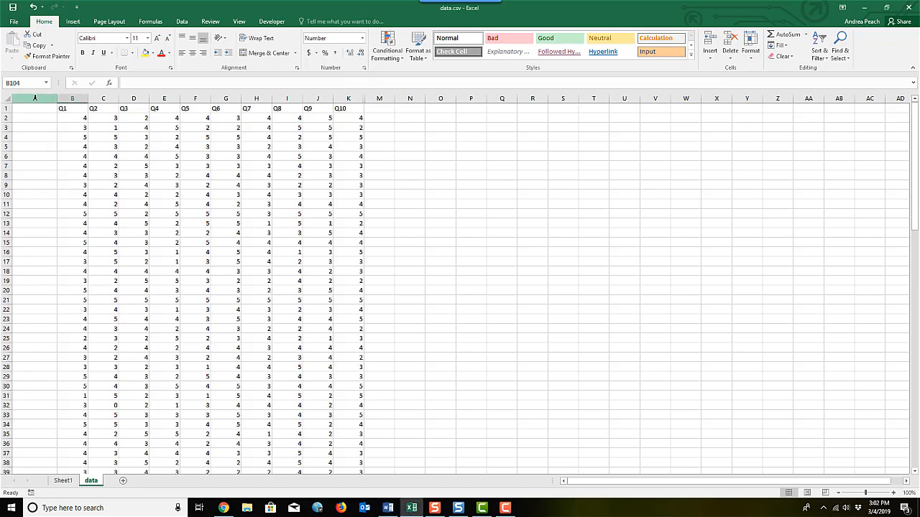
{"action": "left_click", "coordinate": [34, 98]}
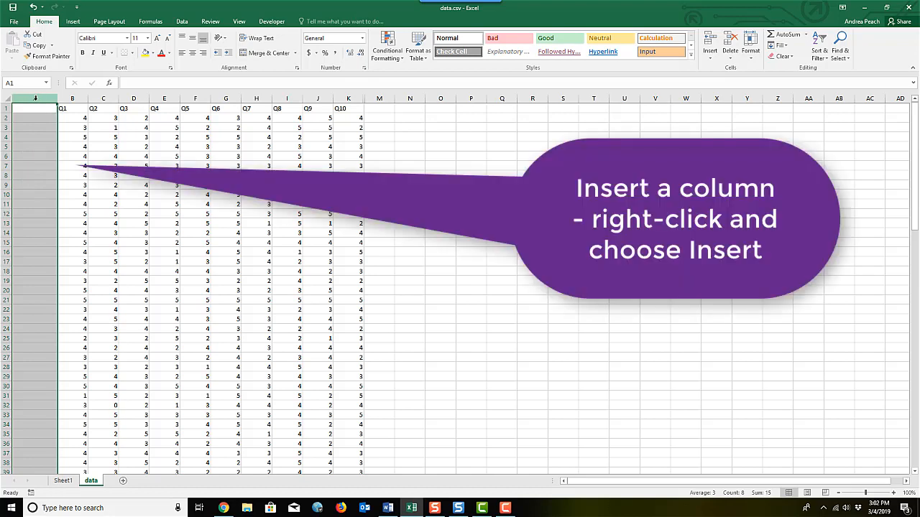
{"action": "right_click", "coordinate": [34, 98]}
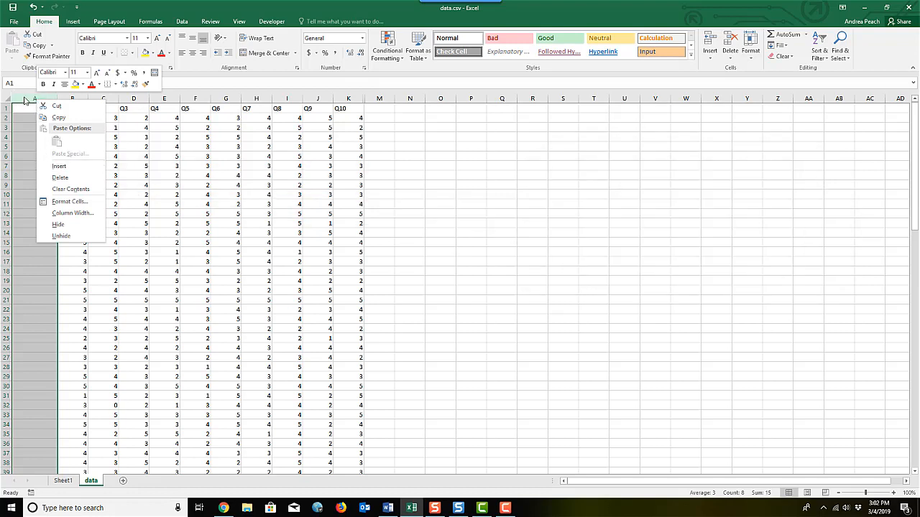
{"action": "left_click", "coordinate": [37, 338]}
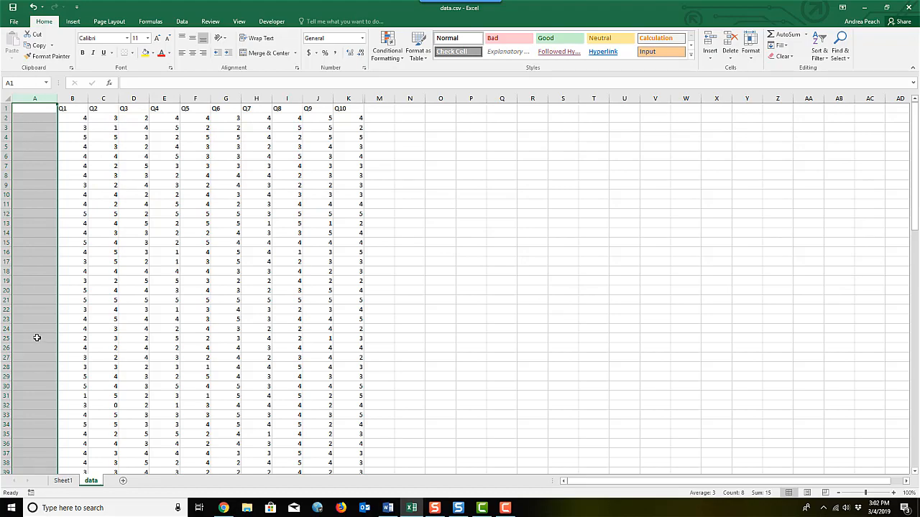
{"action": "scroll", "scroll_direction": "down", "scroll_amount": 3}
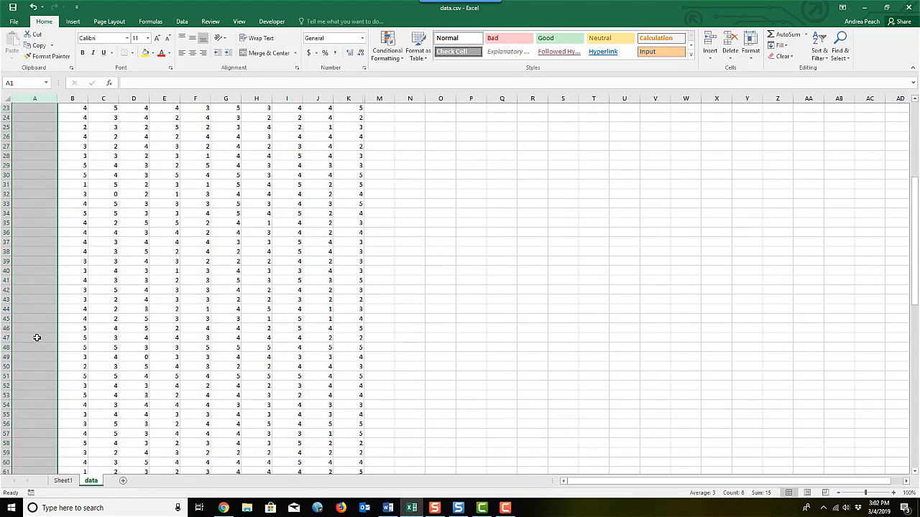
{"action": "scroll", "scroll_direction": "down", "scroll_amount": 3}
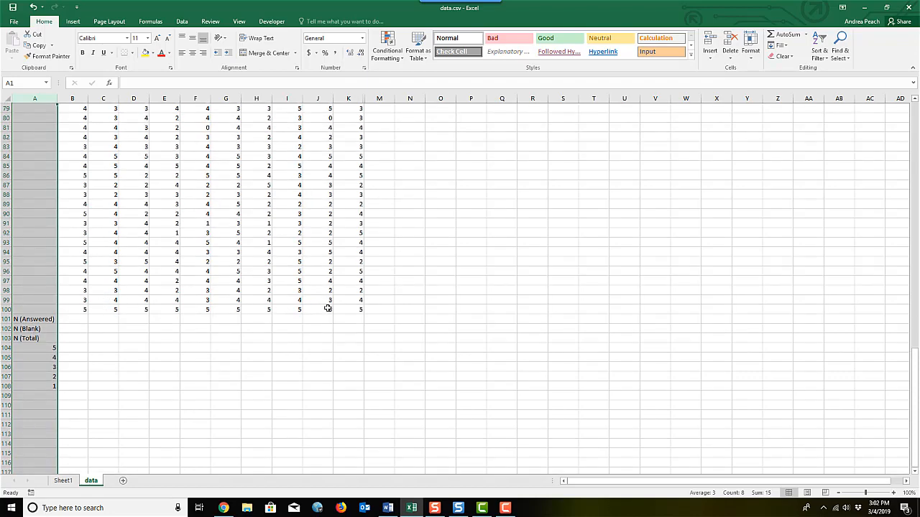
{"action": "left_click", "coordinate": [35, 319]}
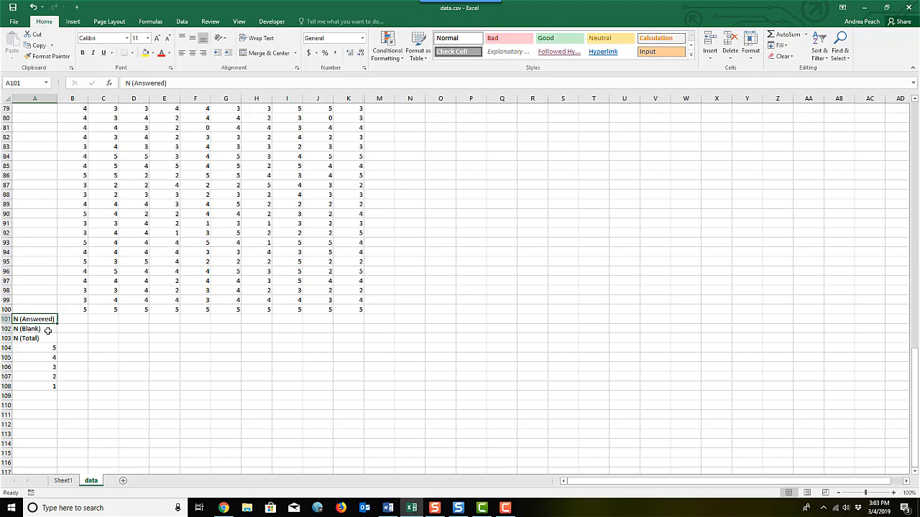
{"action": "mouse_move", "coordinate": [79, 254]}
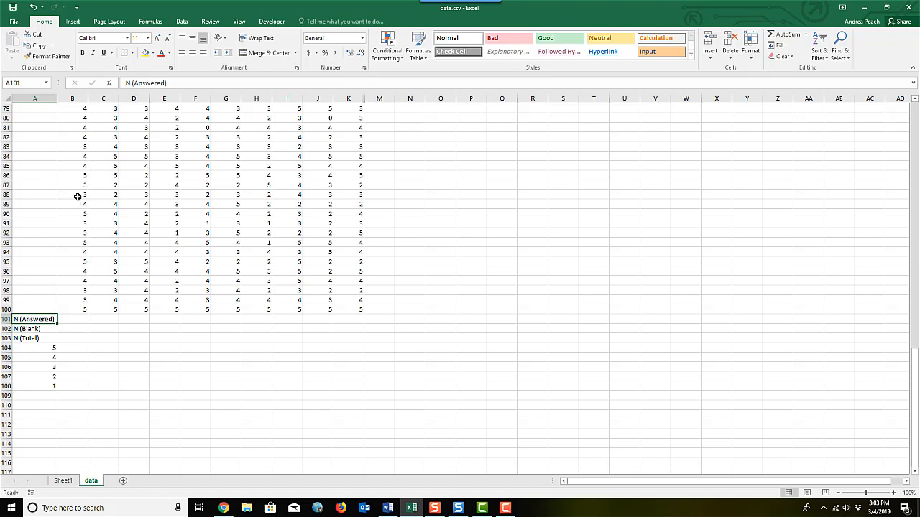
{"action": "mouse_move", "coordinate": [80, 322]}
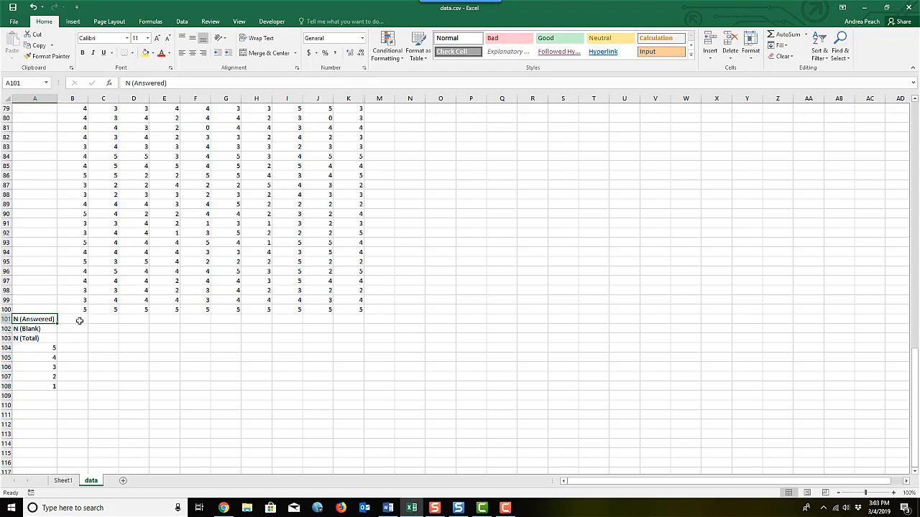
{"action": "mouse_move", "coordinate": [77, 329]}
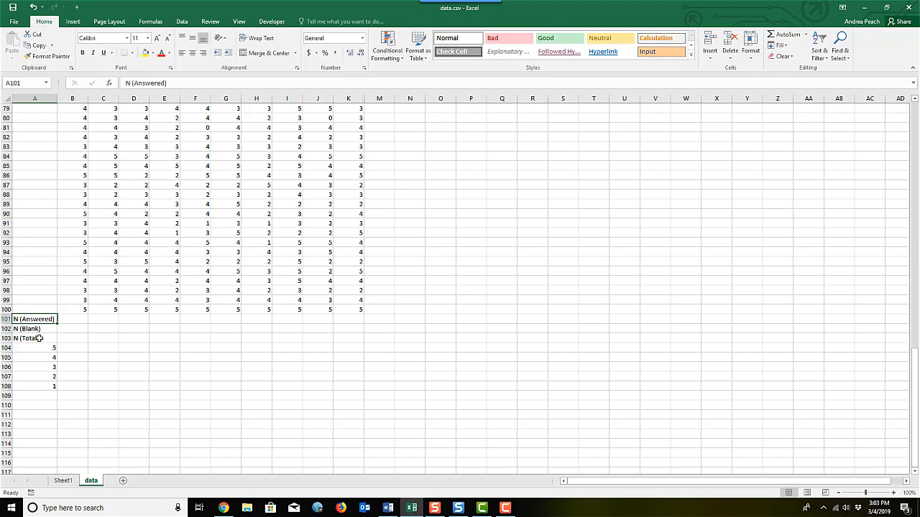
{"action": "mouse_move", "coordinate": [72, 338]}
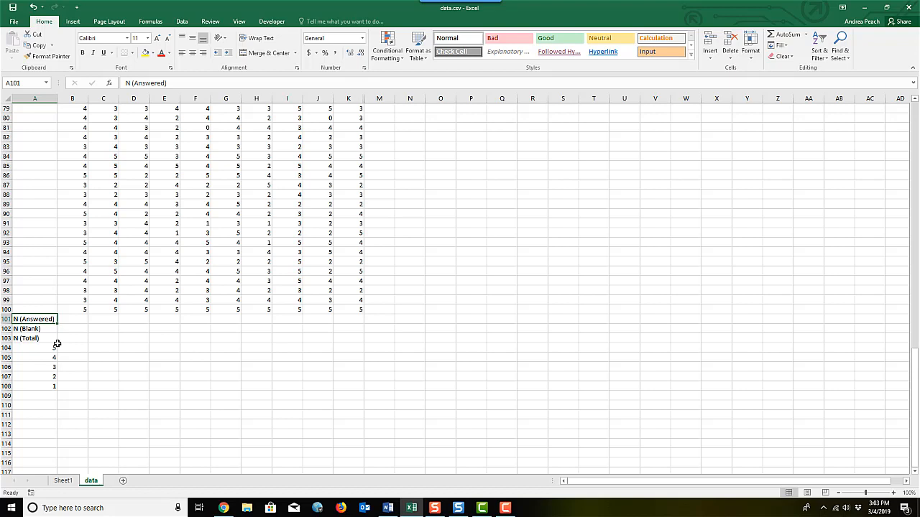
{"action": "left_click", "coordinate": [34, 348]}
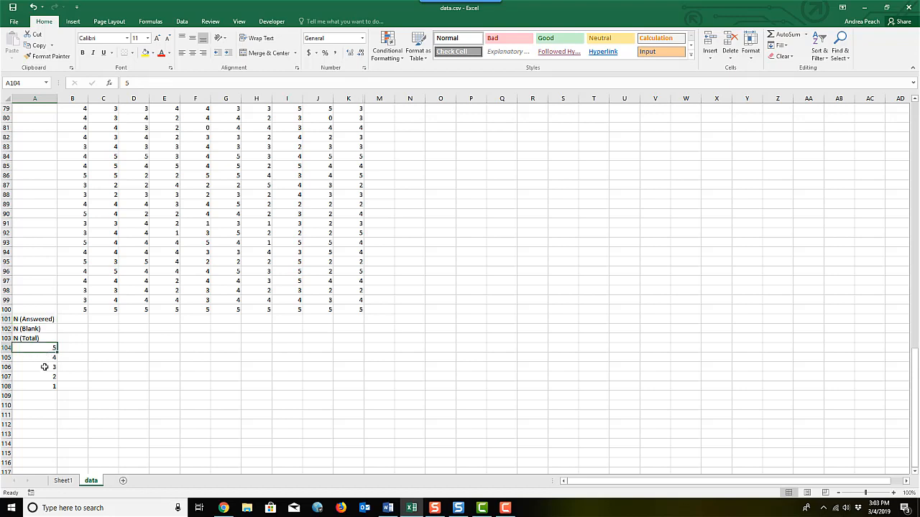
{"action": "left_click", "coordinate": [34, 377]}
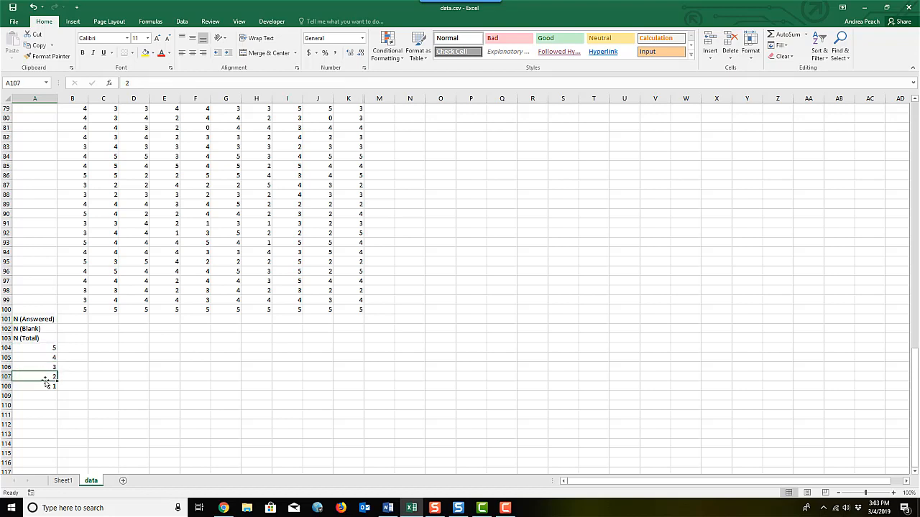
{"action": "left_click", "coordinate": [34, 348]}
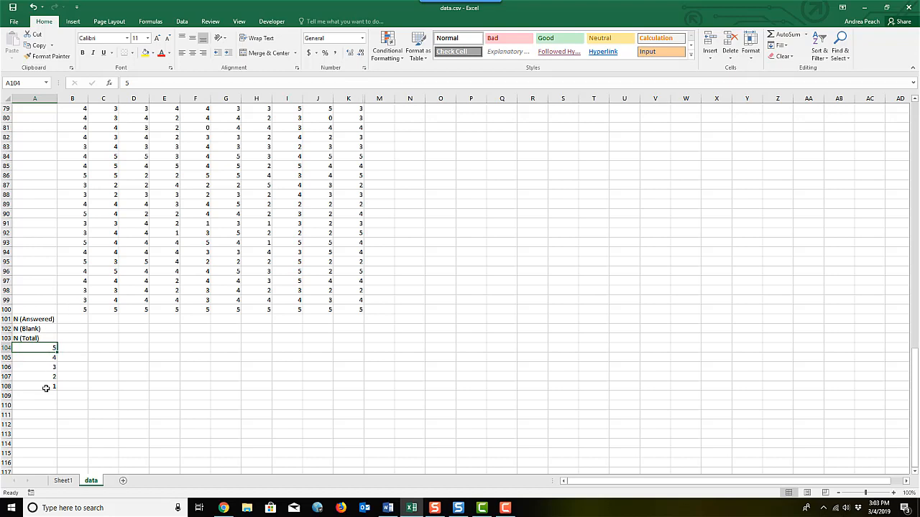
{"action": "mouse_move", "coordinate": [41, 356]}
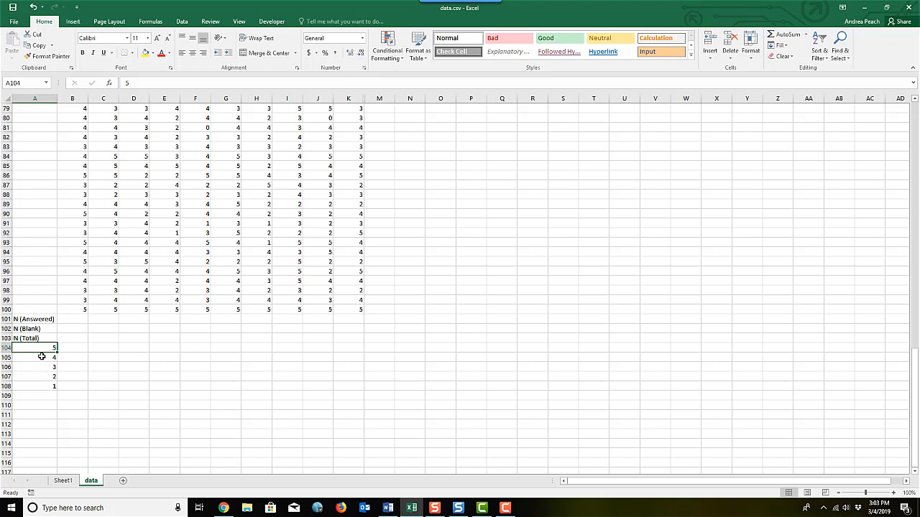
{"action": "mouse_move", "coordinate": [35, 349]}
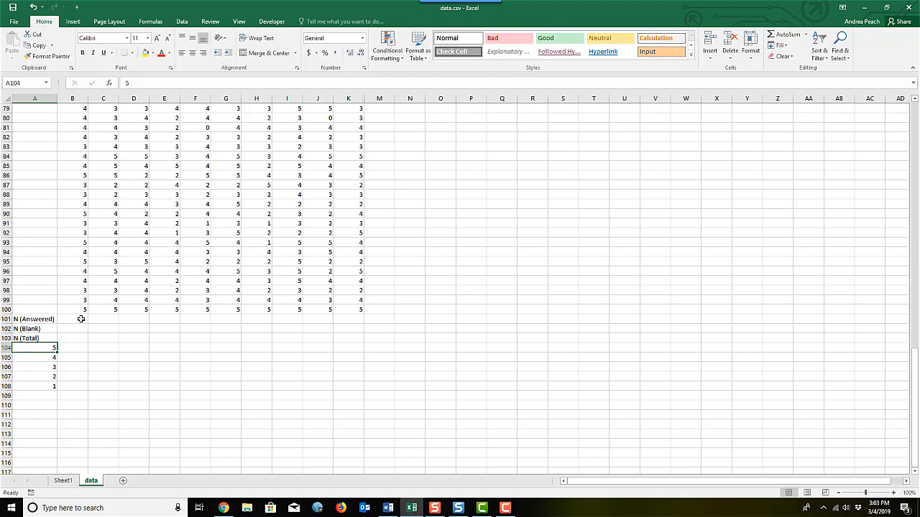
- Enter a COUNT formula over B2:B100 in B101 for Q1's answered count, giving 99
{"action": "left_click", "coordinate": [72, 319]}
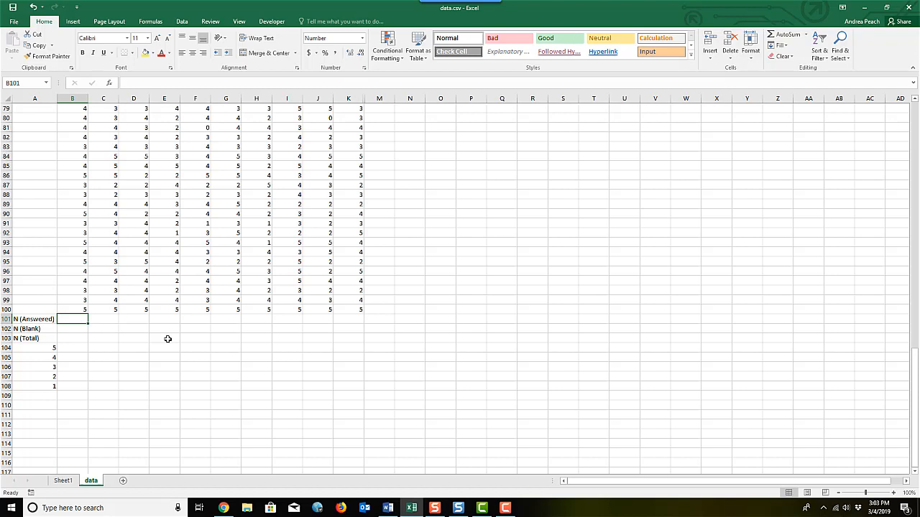
{"action": "type", "text": "=count("}
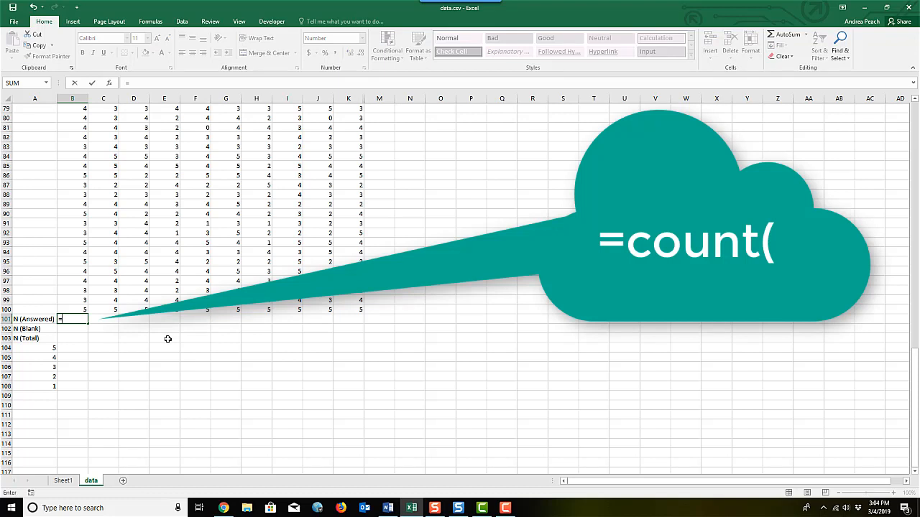
{"action": "type", "text": "count"}
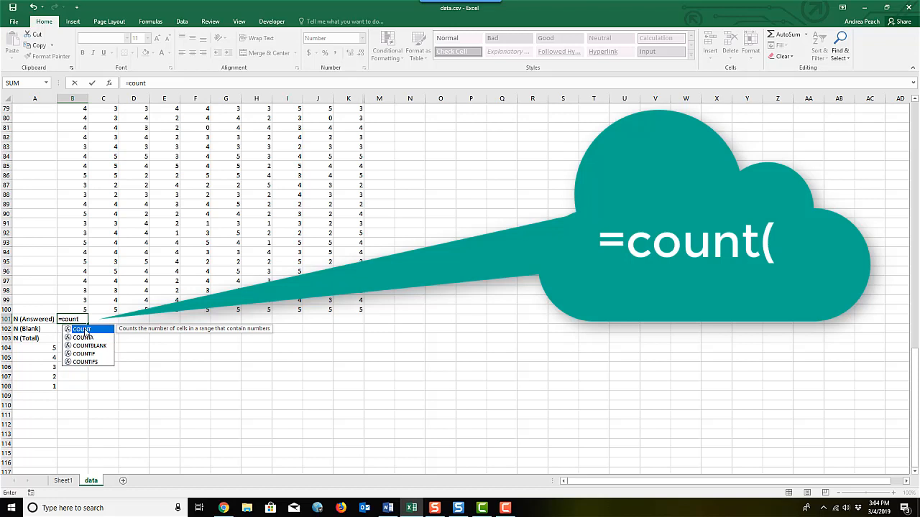
{"action": "mouse_move", "coordinate": [224, 336]}
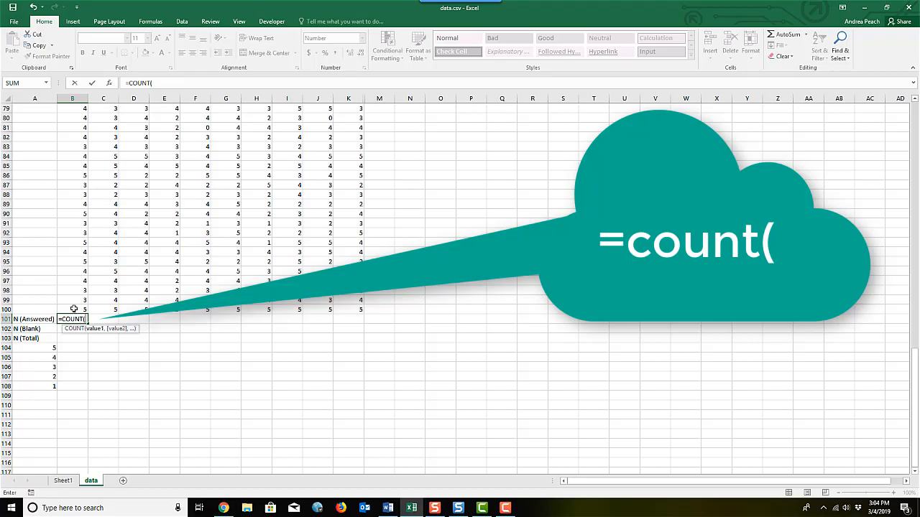
{"action": "left_click_drag", "start_coordinate": [72, 309], "coordinate": [72, 109]}
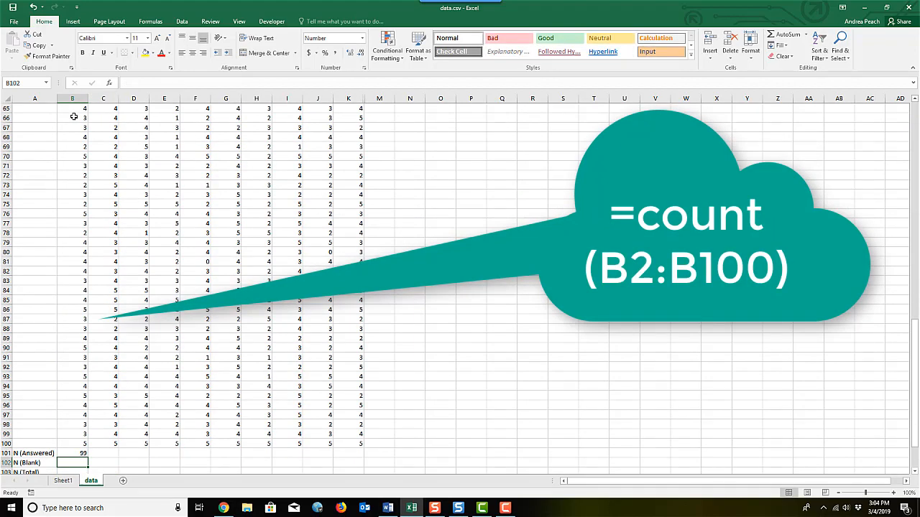
{"action": "scroll", "scroll_direction": "down", "scroll_amount": 3}
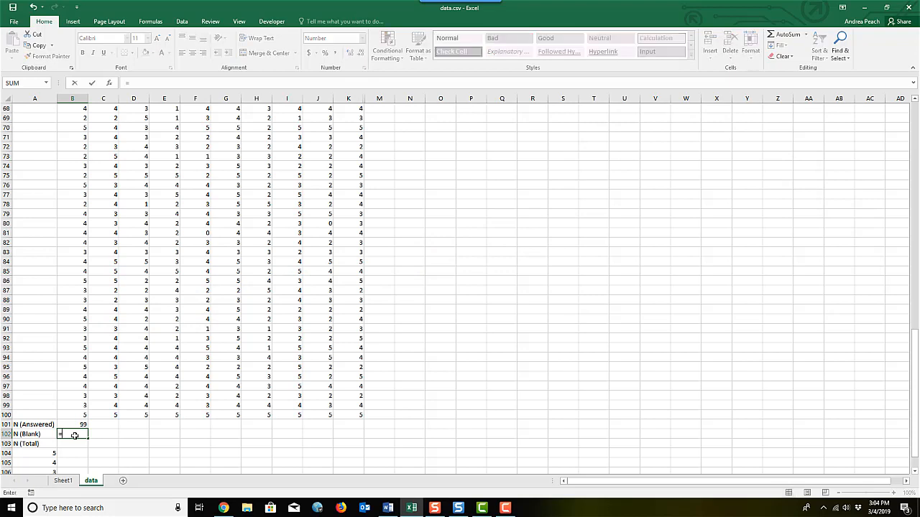
- Enter a COUNTBLANK formula over B2:B100 in B102 for Q1's blank count, giving 0
{"action": "type", "text": "=co"}
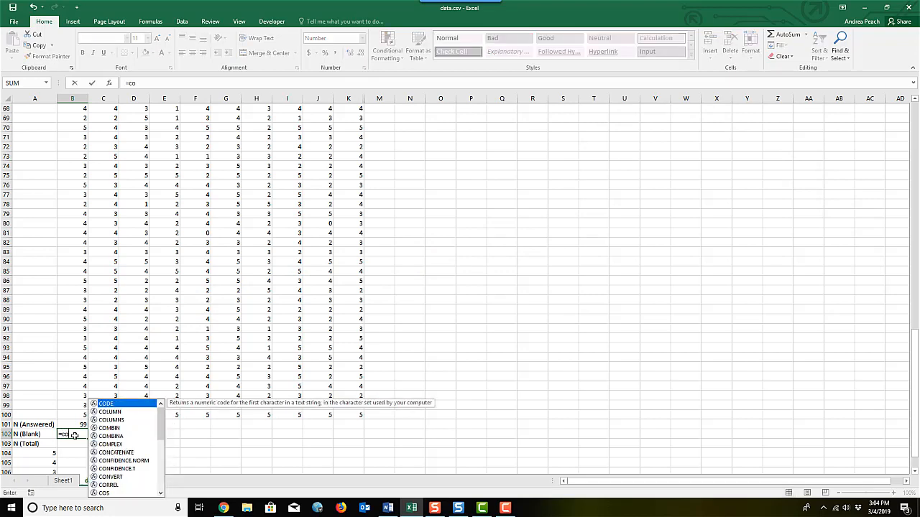
{"action": "type", "text": "unt"}
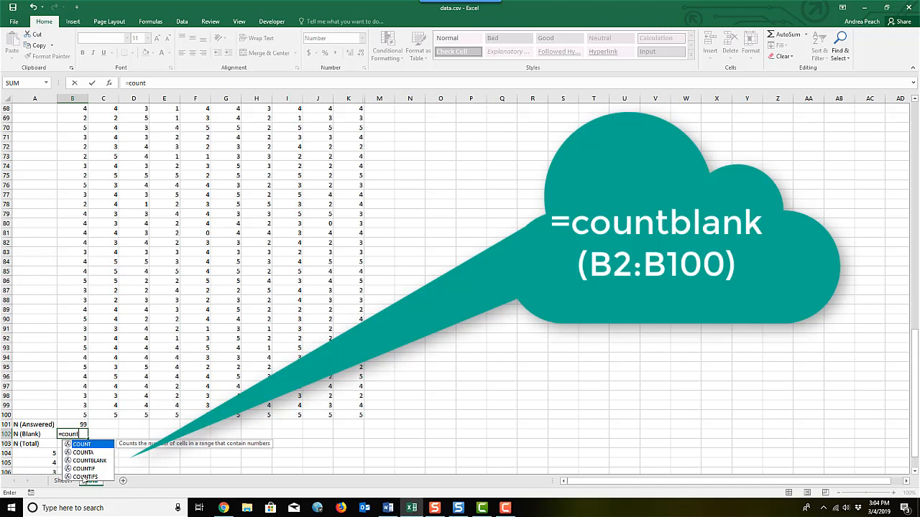
{"action": "mouse_move", "coordinate": [86, 460]}
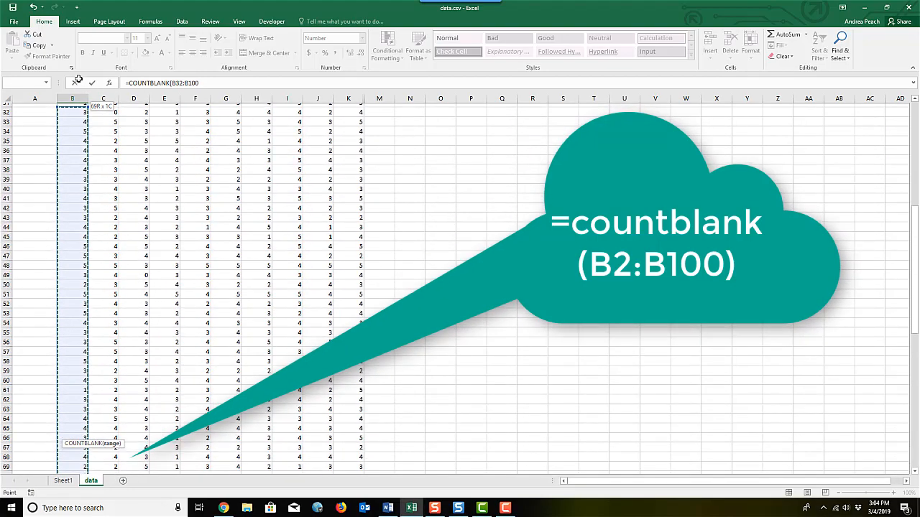
{"action": "scroll", "scroll_direction": "up", "scroll_amount": 3}
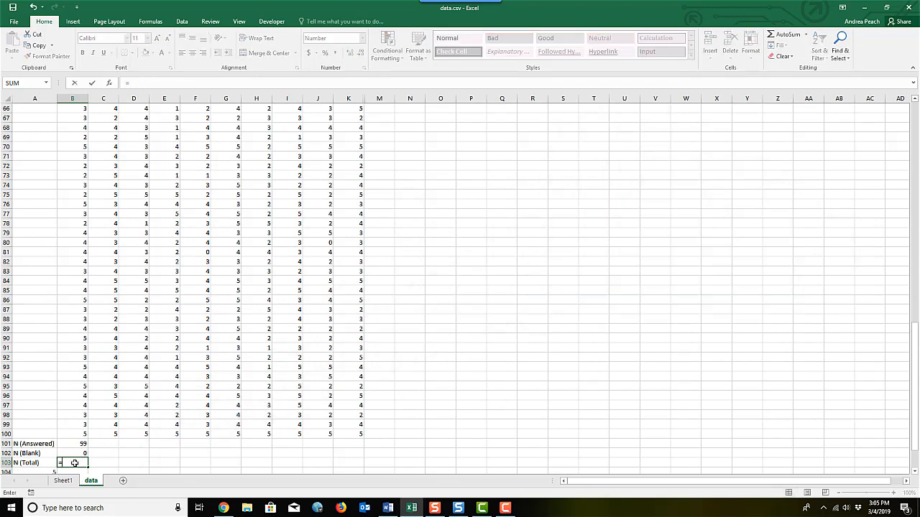
- Sum the answered and blank counts B101:B102 in B103, giving an N (Total) of 99
{"action": "type", "text": "=sum("}
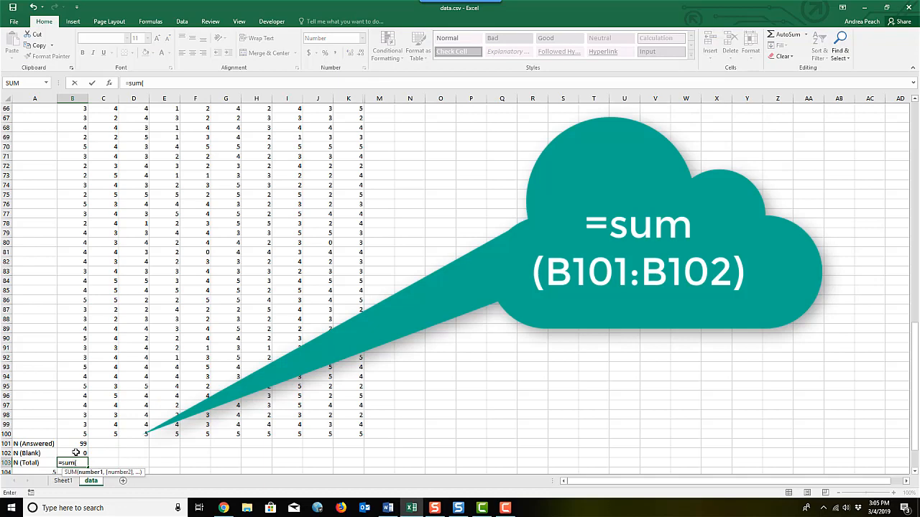
{"action": "left_click", "coordinate": [72, 443]}
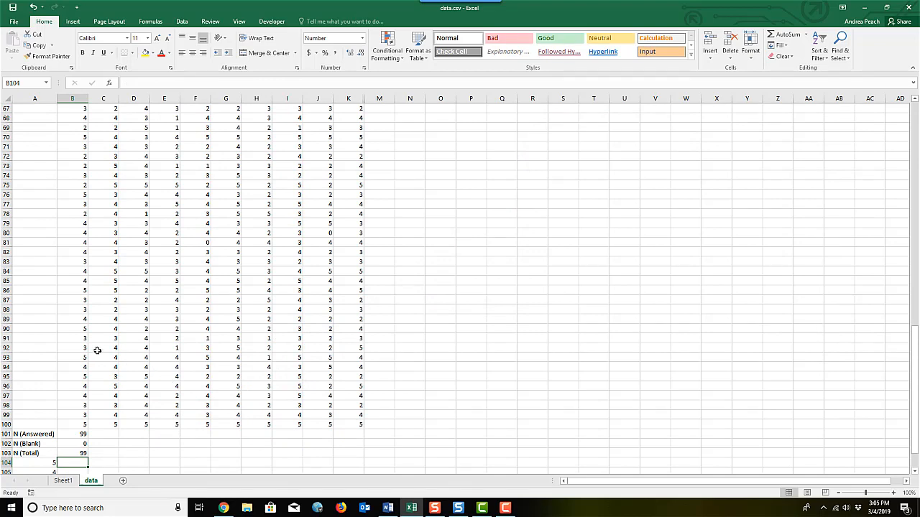
{"action": "left_click", "coordinate": [72, 357]}
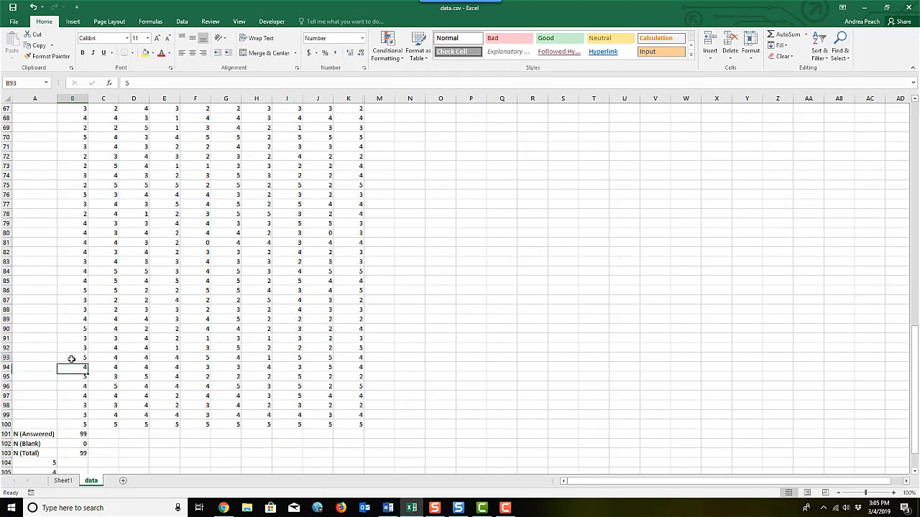
{"action": "left_click", "coordinate": [72, 358]}
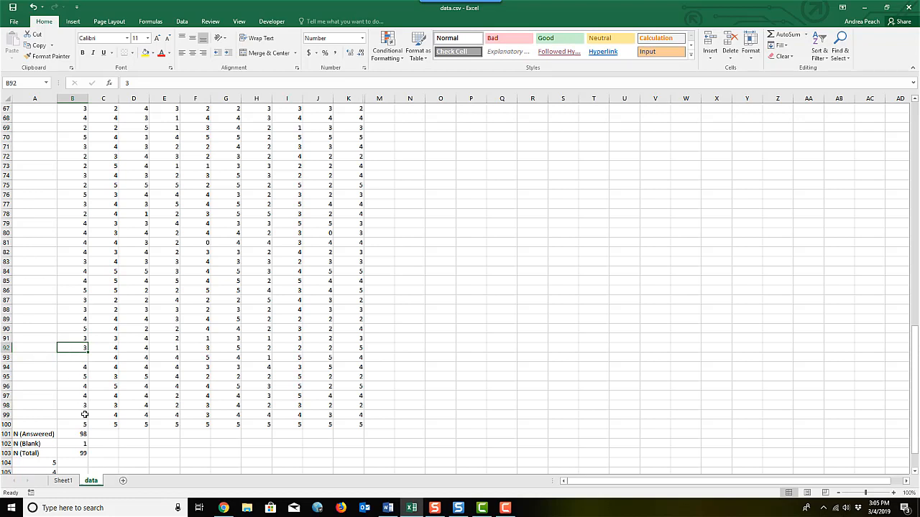
{"action": "mouse_move", "coordinate": [77, 443]}
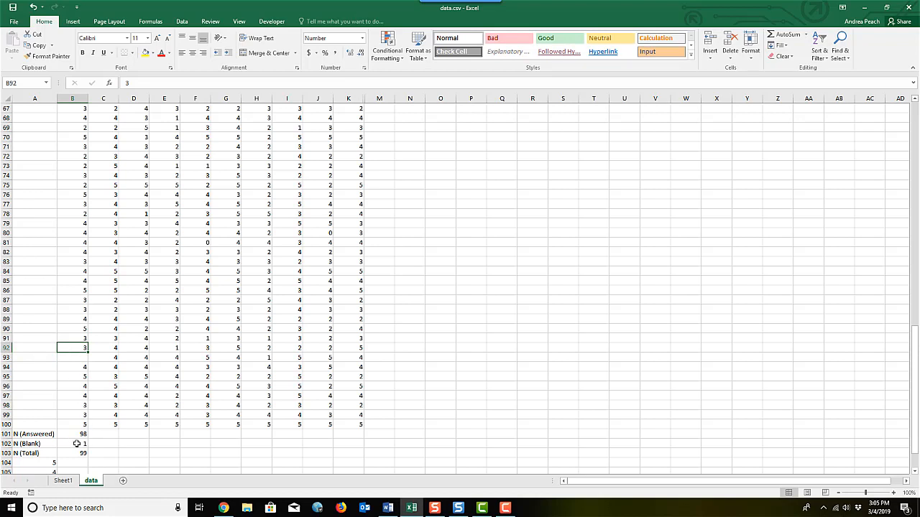
{"action": "mouse_move", "coordinate": [72, 358]}
{"action": "type", "text": "5"}
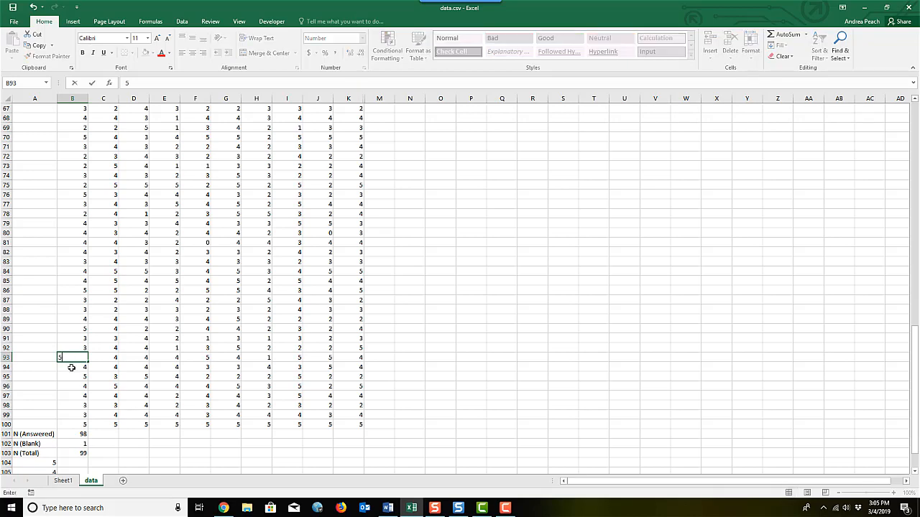
{"action": "key", "text": "Return"}
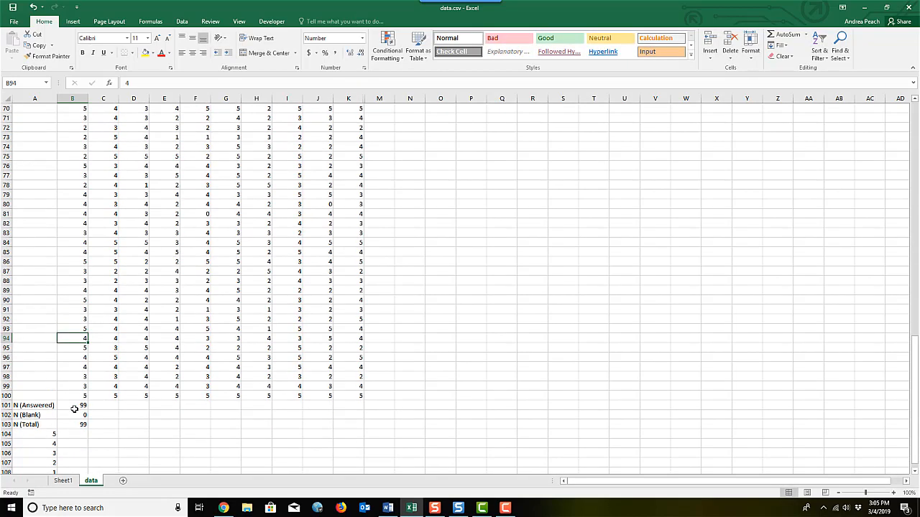
{"action": "left_click", "coordinate": [72, 405]}
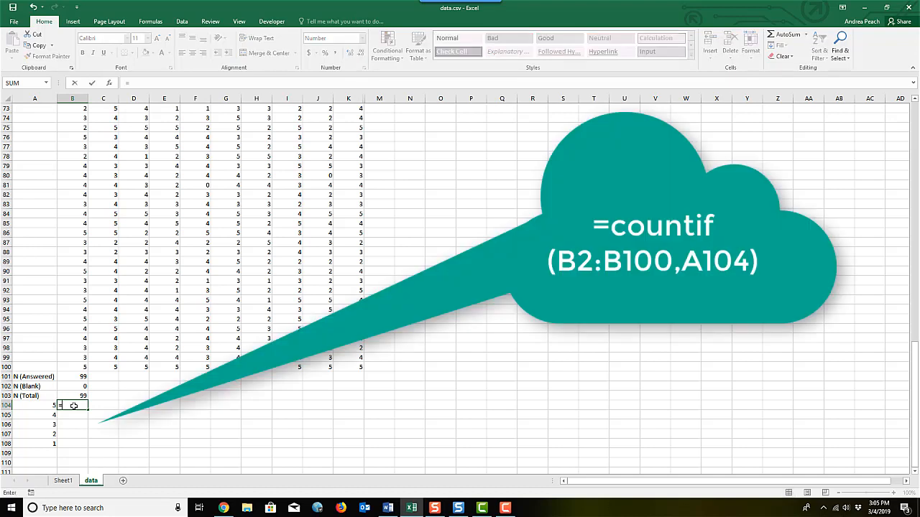
- Enter =COUNTIF(B2:B100,A104) in B104 to count Q1 responses scoring 5, giving 21
{"action": "type", "text": "=countif("}
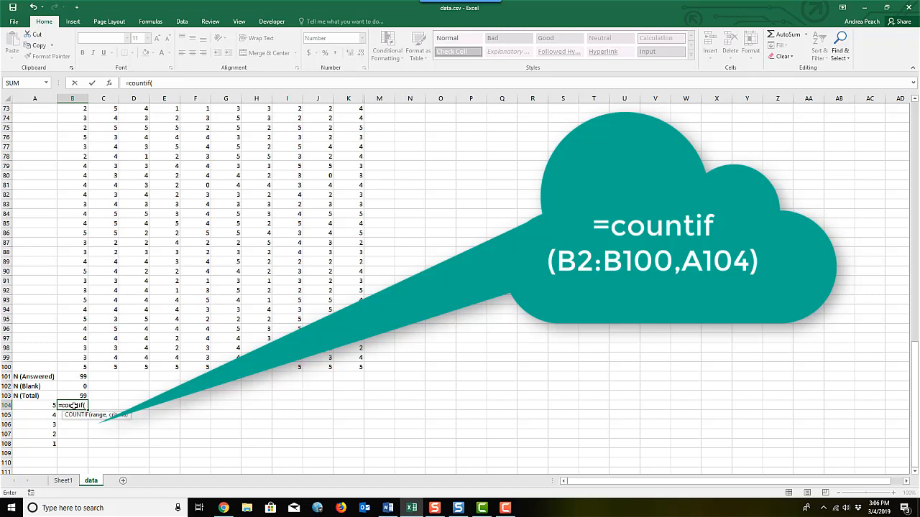
{"action": "mouse_move", "coordinate": [81, 164]}
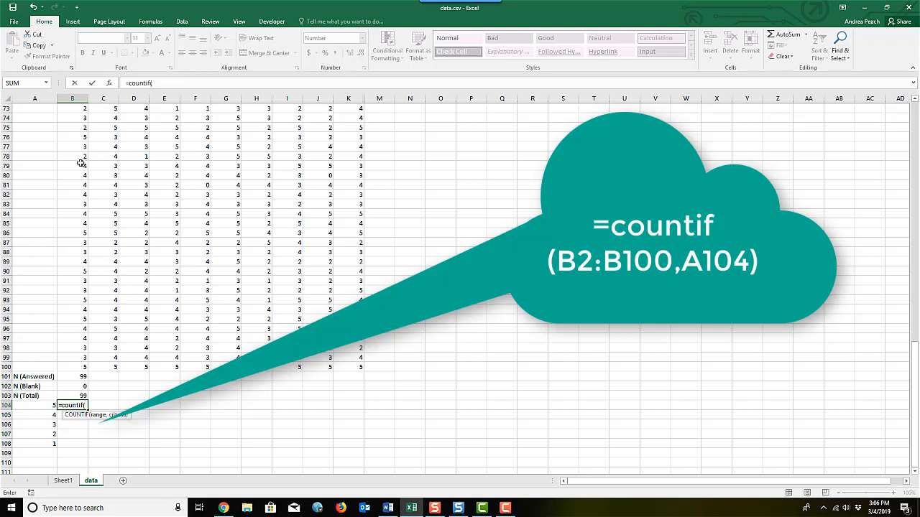
{"action": "scroll", "scroll_direction": "up", "scroll_amount": 3}
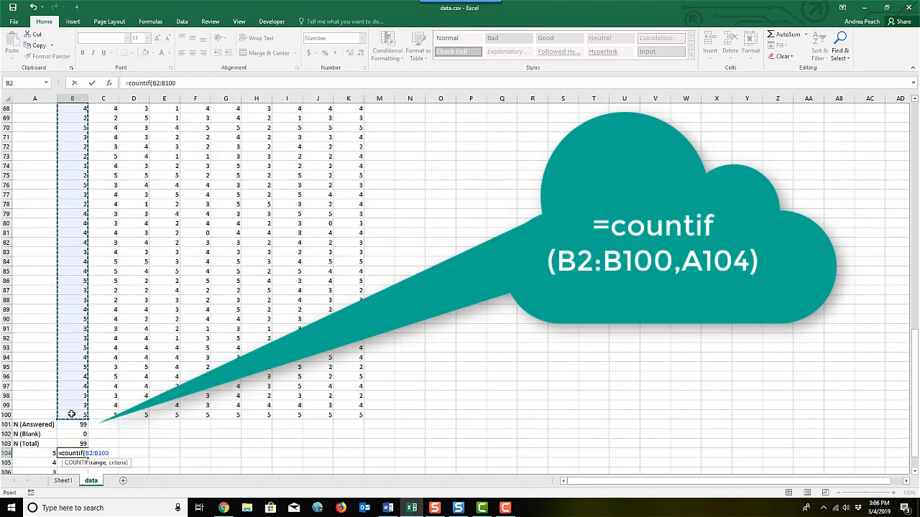
{"action": "type", "text": ","}
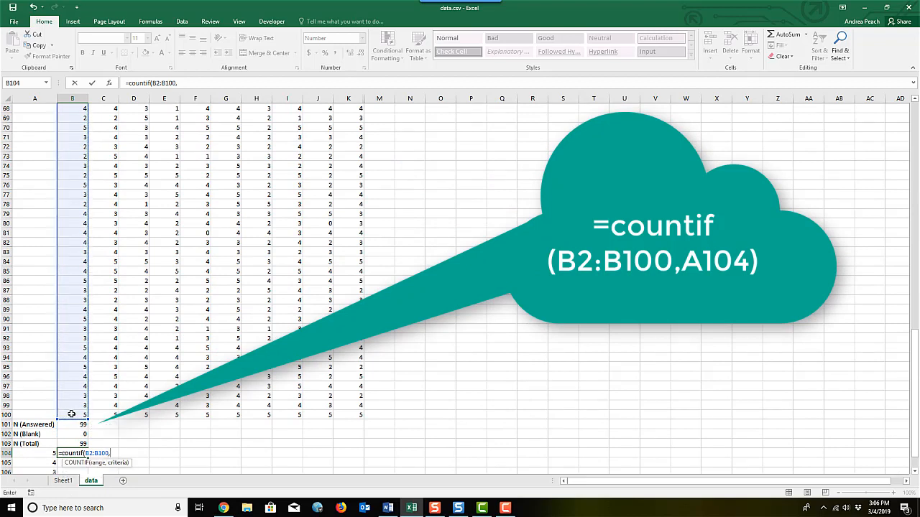
{"action": "scroll", "scroll_direction": "down", "scroll_amount": 3}
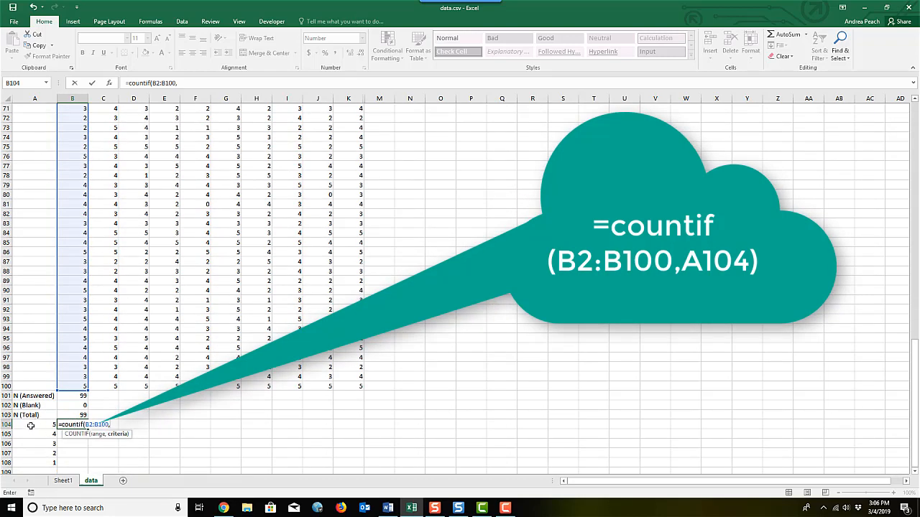
{"action": "mouse_move", "coordinate": [31, 463]}
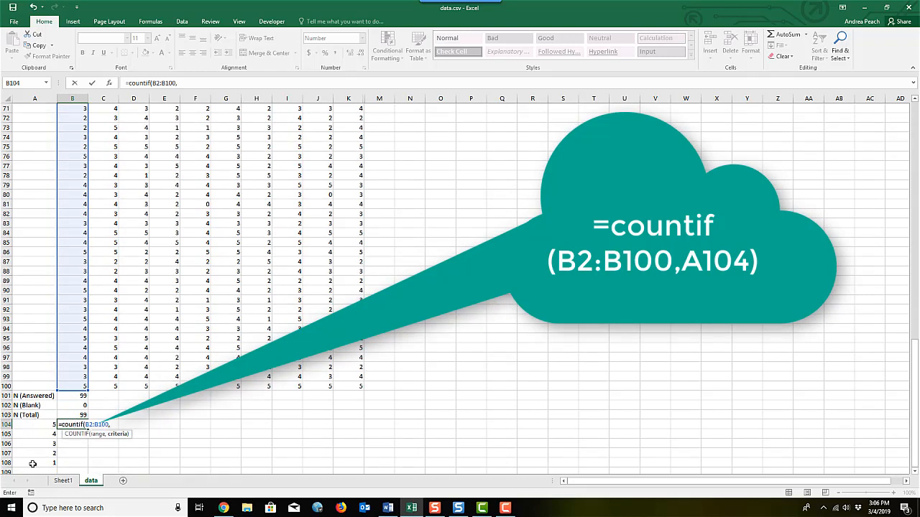
{"action": "left_click", "coordinate": [35, 426]}
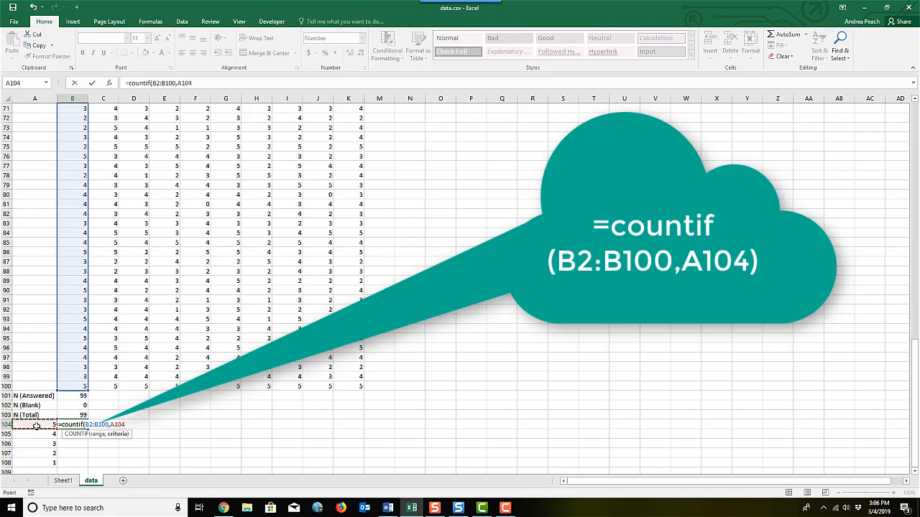
{"action": "type", "text": ")"}
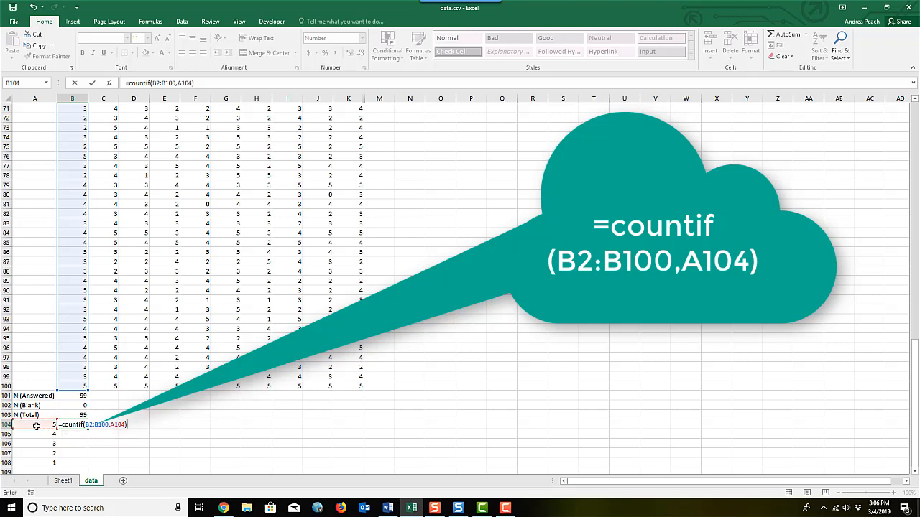
{"action": "key", "text": "Return"}
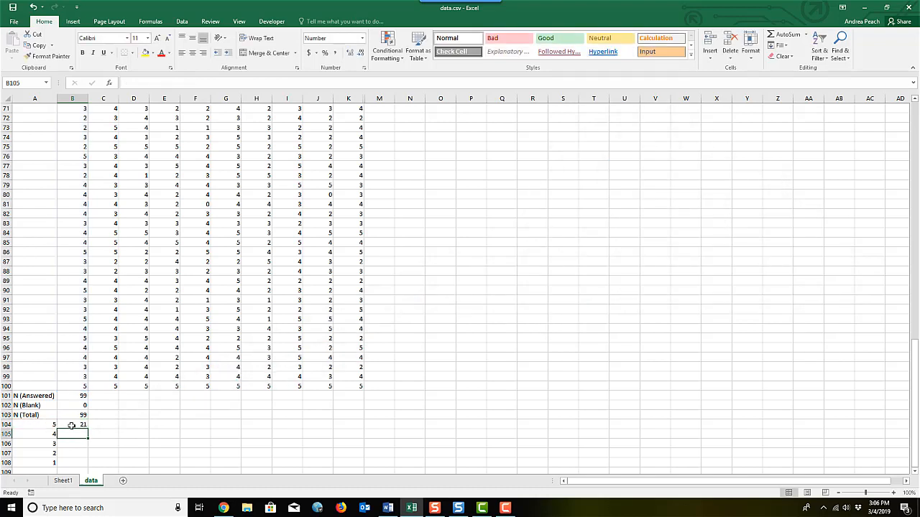
- Fill the COUNTIF down to B108 for scores 4 to 1, giving 37, 30, 7 and 2
{"action": "left_click", "coordinate": [72, 424]}
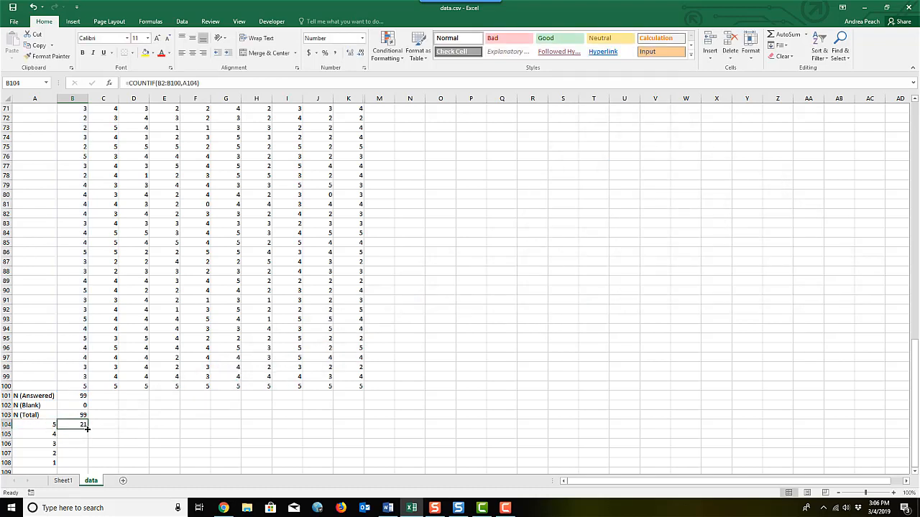
{"action": "left_click_drag", "start_coordinate": [83, 424], "coordinate": [83, 463]}
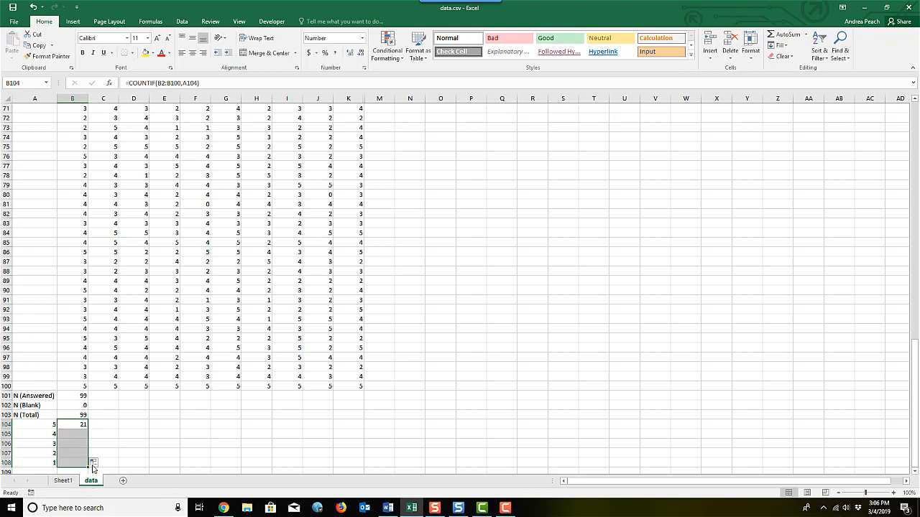
{"action": "left_click_drag", "start_coordinate": [93, 424], "coordinate": [93, 462]}
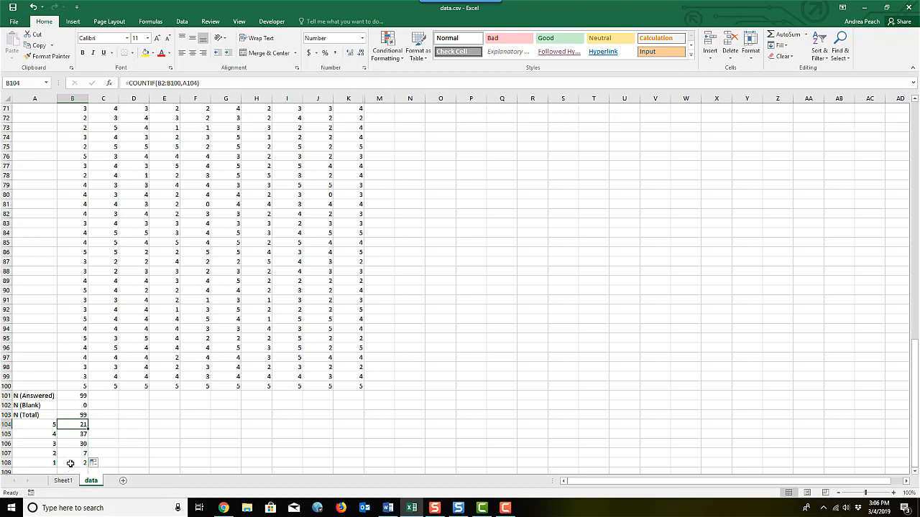
{"action": "mouse_move", "coordinate": [85, 320]}
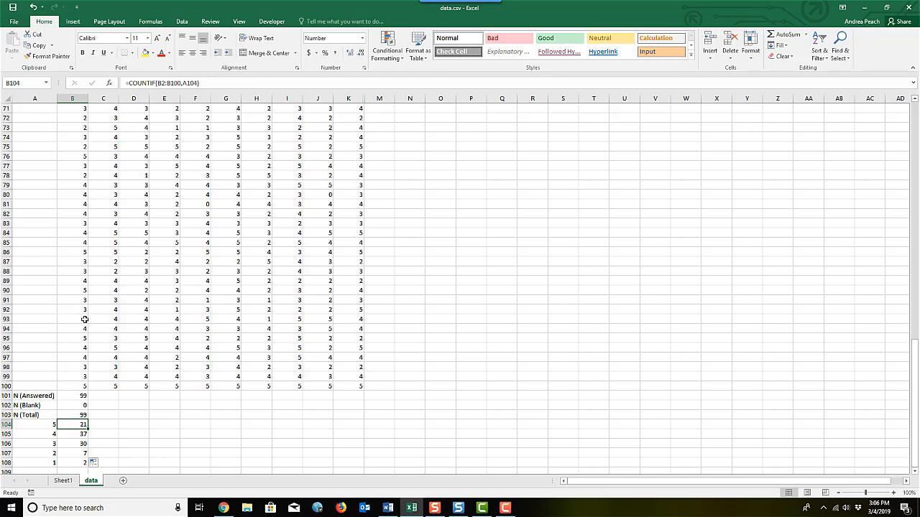
{"action": "scroll", "scroll_direction": "down", "scroll_amount": 3}
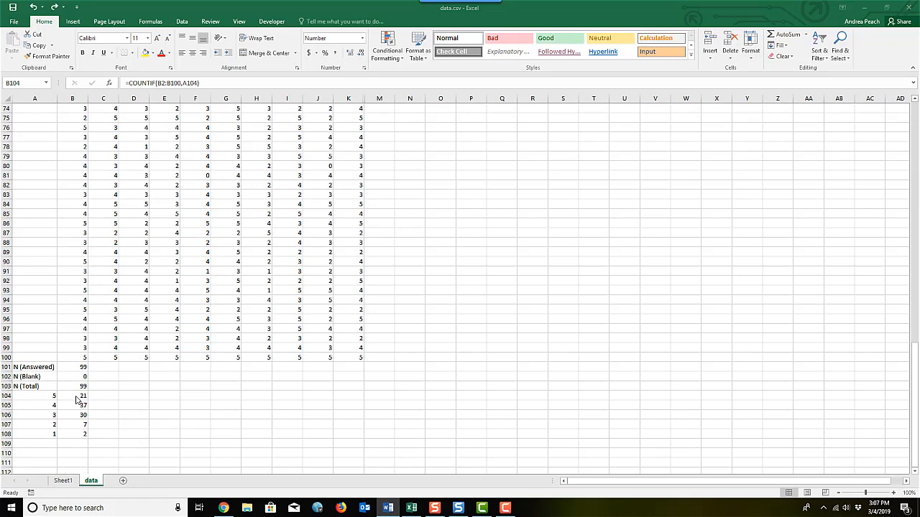
{"action": "left_click_drag", "start_coordinate": [72, 395], "coordinate": [72, 405]}
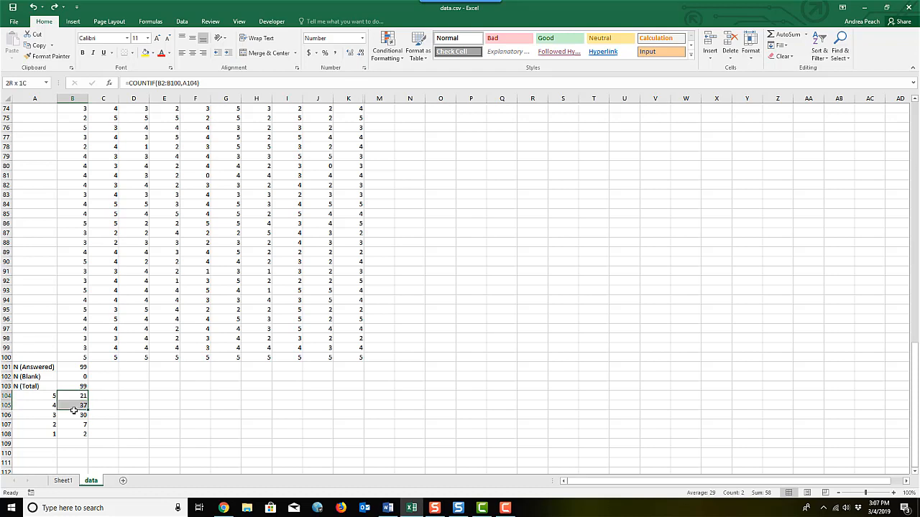
{"action": "left_click_drag", "start_coordinate": [72, 396], "coordinate": [72, 434]}
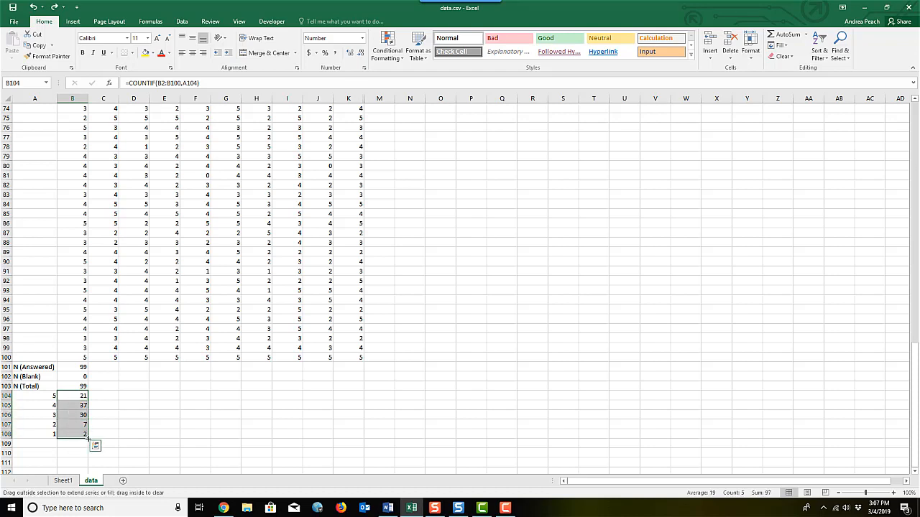
{"action": "left_click_drag", "start_coordinate": [85, 396], "coordinate": [359, 438]}
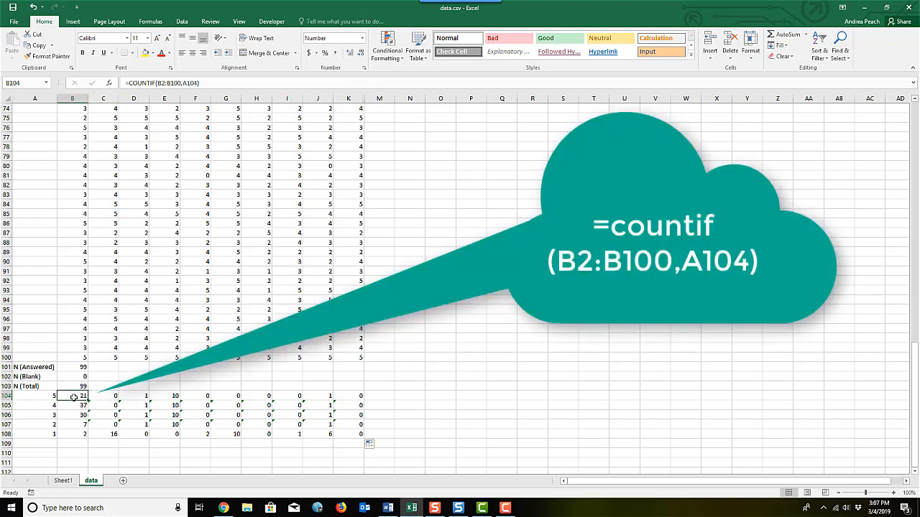
{"action": "mouse_move", "coordinate": [39, 397]}
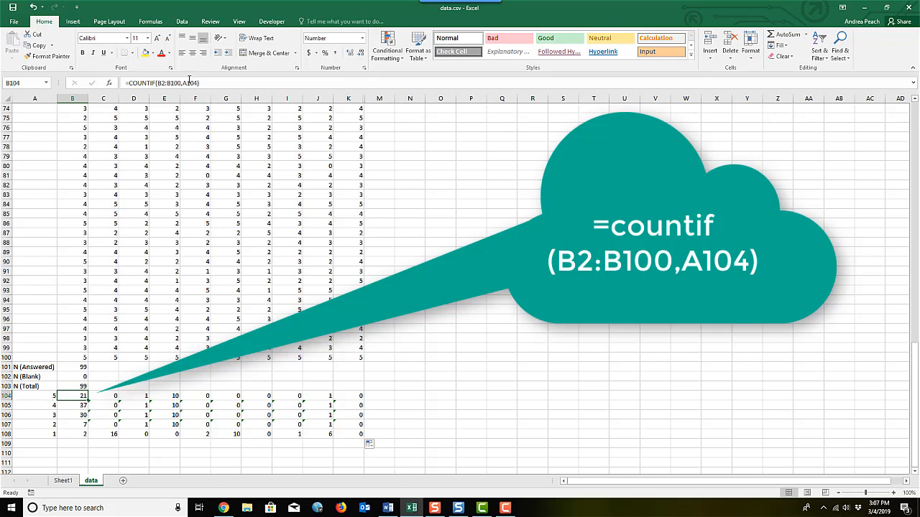
{"action": "scroll", "scroll_direction": "down", "scroll_amount": 3}
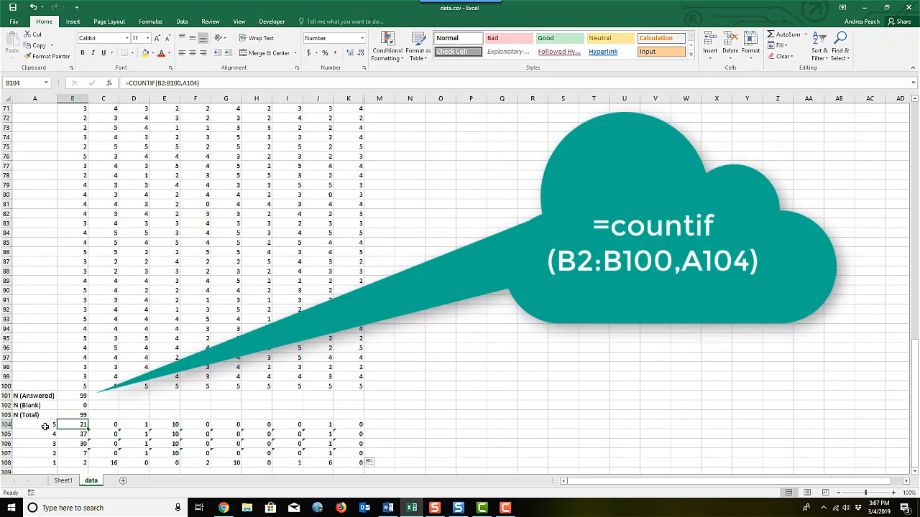
{"action": "left_click", "coordinate": [104, 424]}
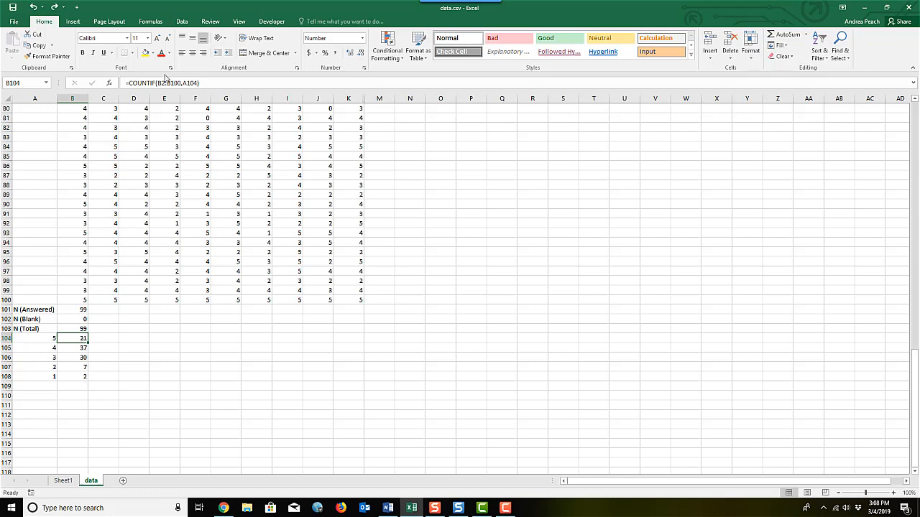
- Anchor the score-column reference with $ in Q1's five COUNTIF formulas, keeping 21, 37, 30, 7 and 2
{"action": "scroll", "scroll_direction": "up", "scroll_amount": 3}
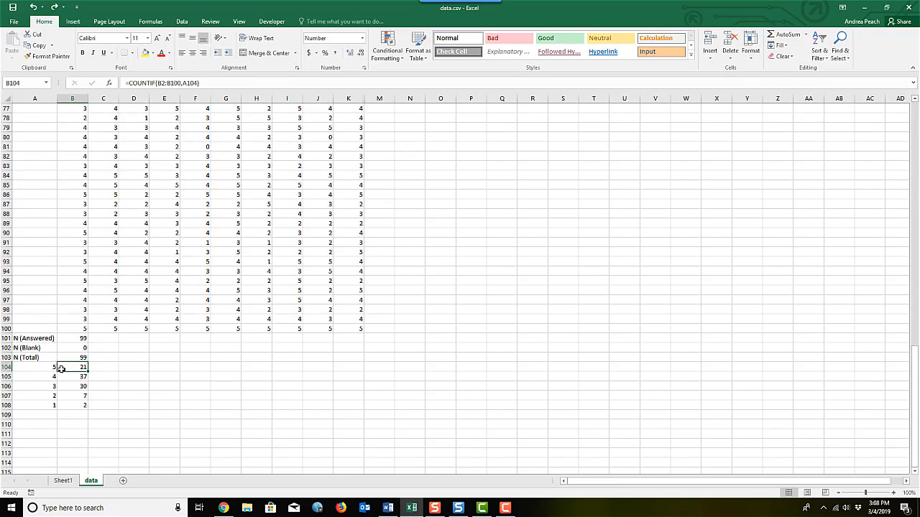
{"action": "mouse_move", "coordinate": [40, 368]}
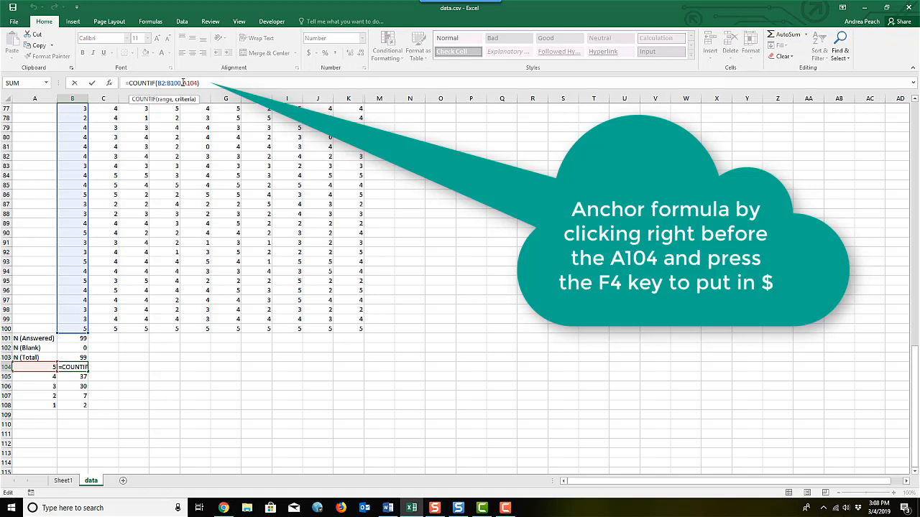
{"action": "key", "text": "f4"}
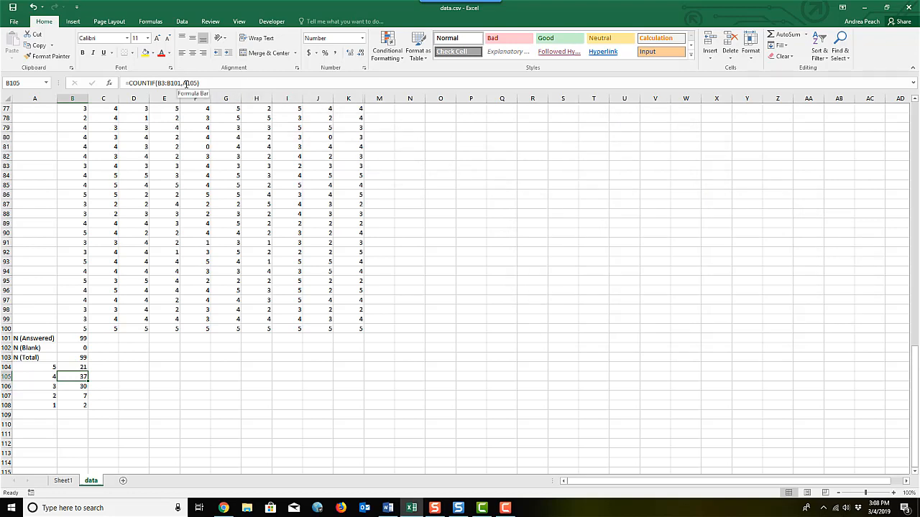
{"action": "double_click", "coordinate": [72, 376]}
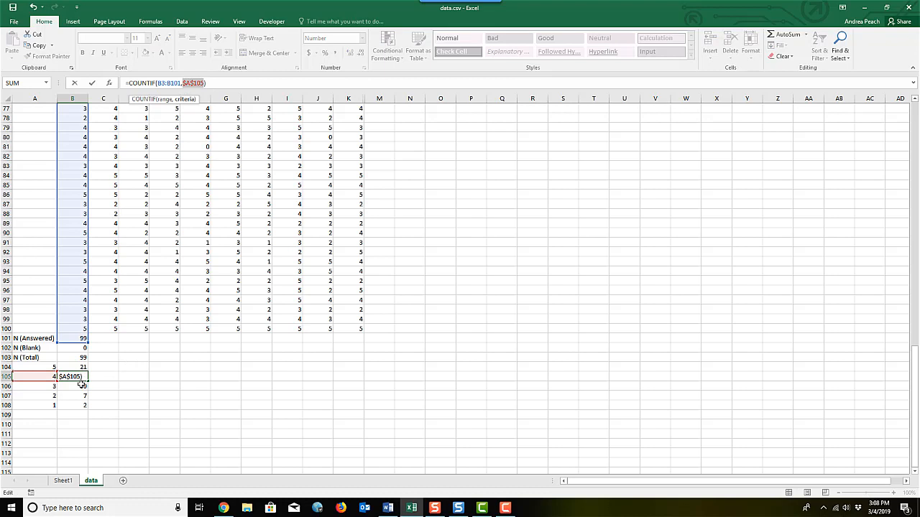
{"action": "key", "text": "Return"}
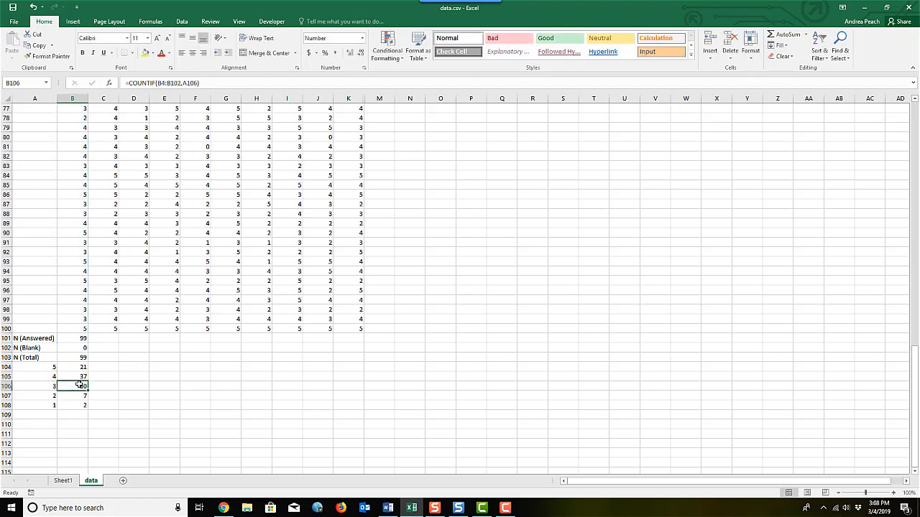
{"action": "mouse_move", "coordinate": [184, 82]}
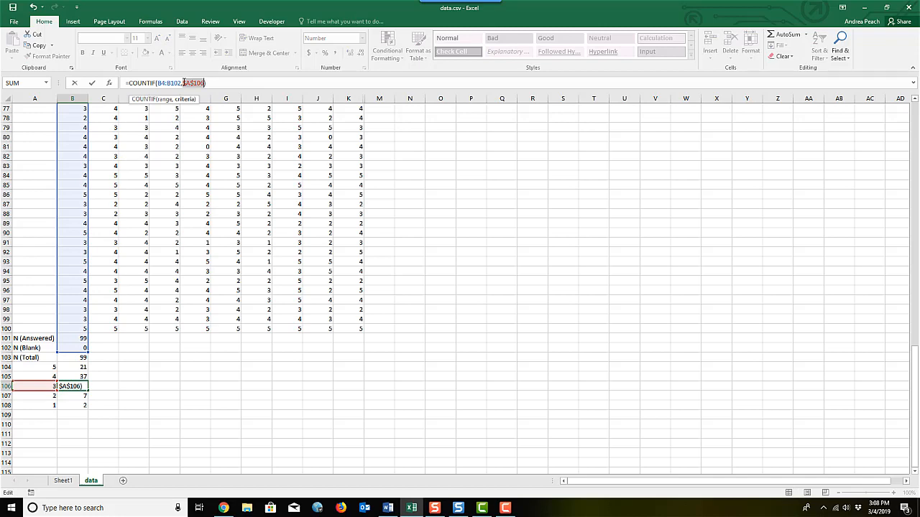
{"action": "key", "text": "Return"}
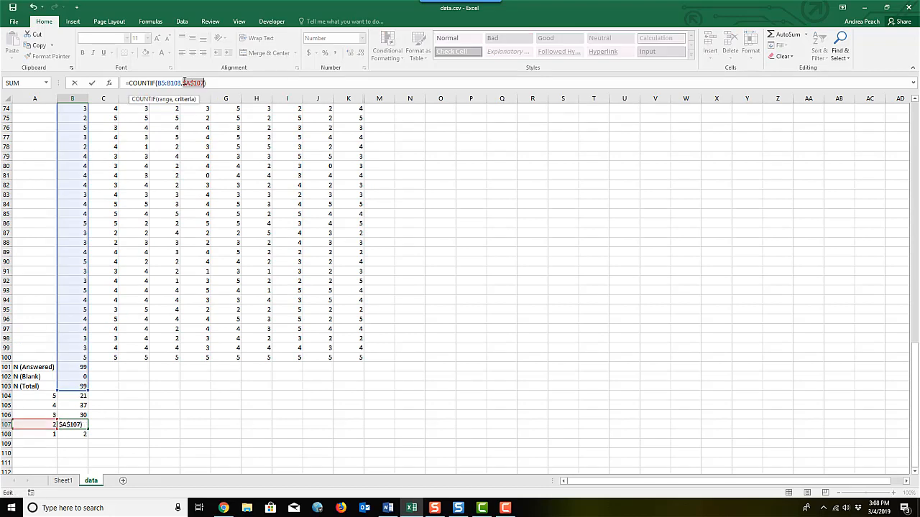
{"action": "key", "text": "Return"}
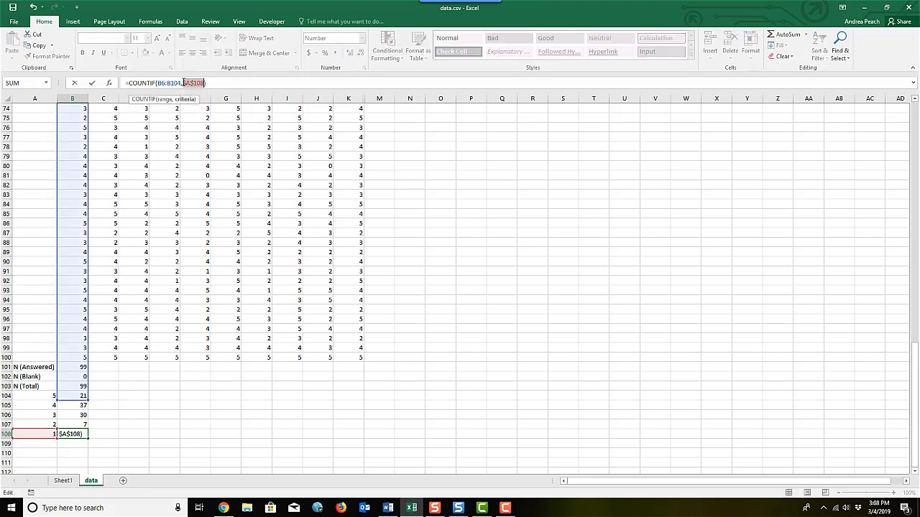
{"action": "key", "text": "Return"}
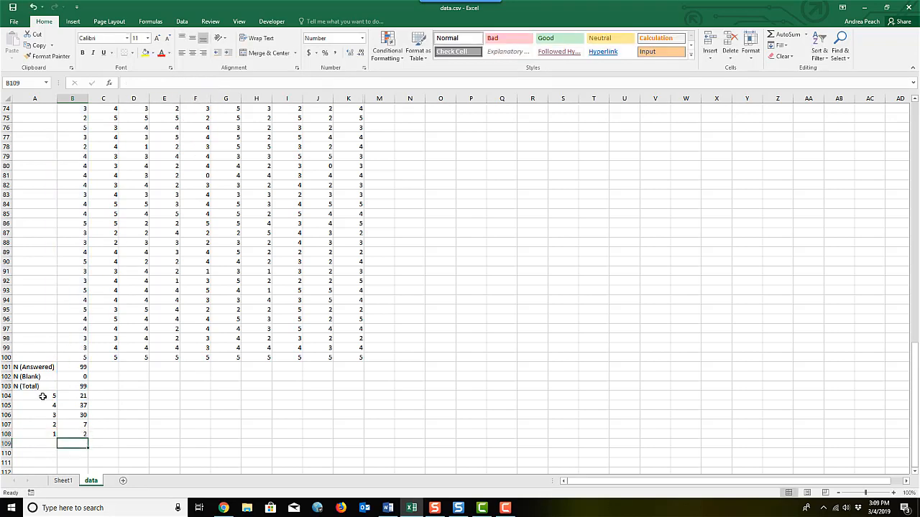
- Fill the B101:B108 summary formulas across to column K so all ten questions are counted
{"action": "left_click", "coordinate": [72, 397]}
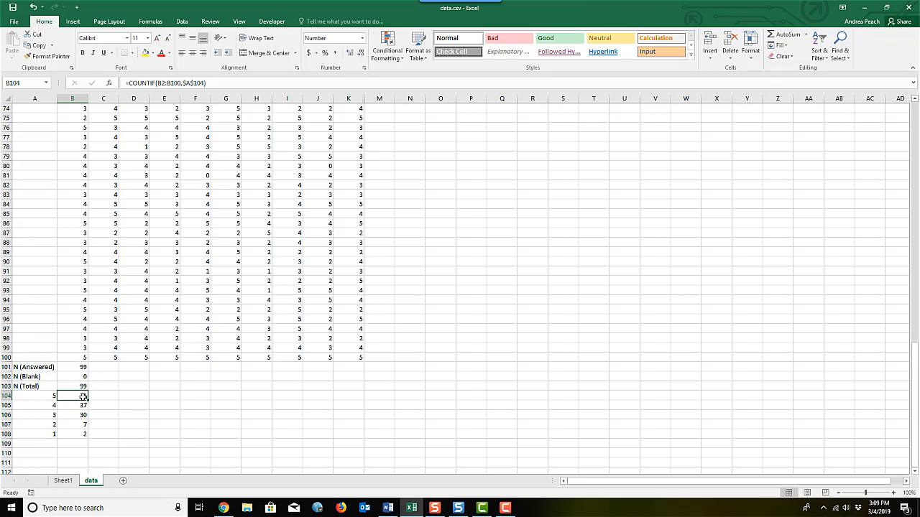
{"action": "left_click_drag", "start_coordinate": [72, 395], "coordinate": [72, 434]}
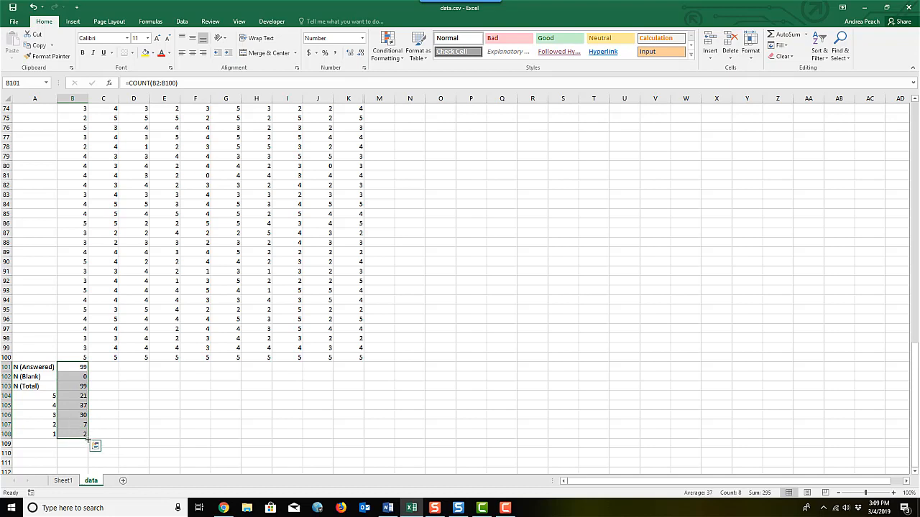
{"action": "left_click_drag", "start_coordinate": [95, 445], "coordinate": [368, 443]}
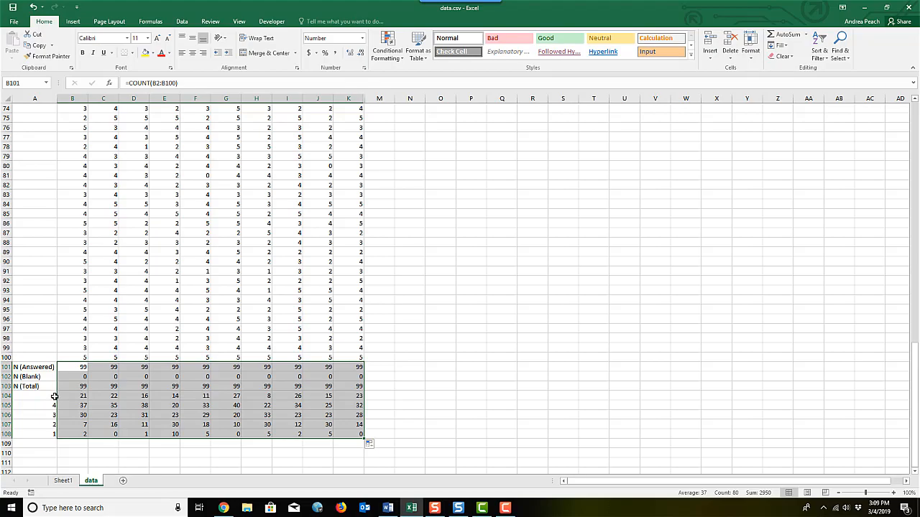
{"action": "left_click", "coordinate": [124, 480]}
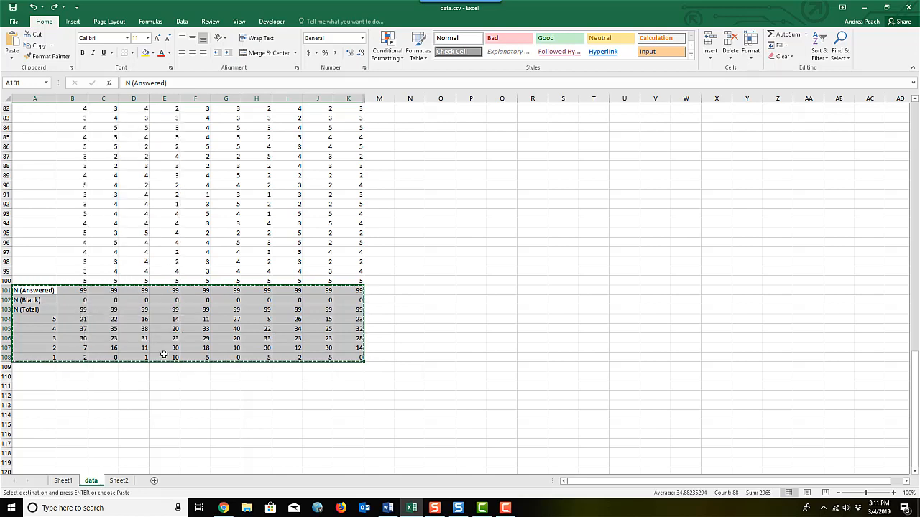
{"action": "mouse_move", "coordinate": [154, 480]}
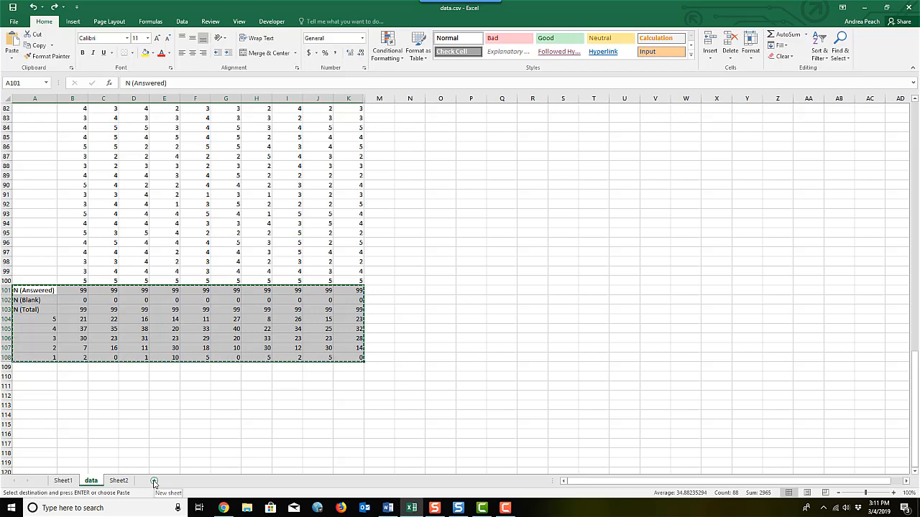
- Paste the copied summary block as values only at A1 on Sheet2
{"action": "left_click", "coordinate": [117, 480]}
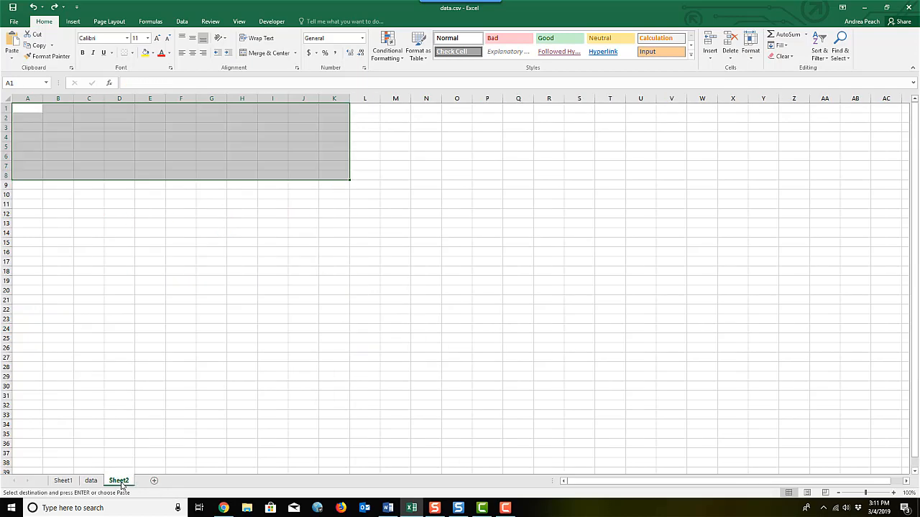
{"action": "left_click", "coordinate": [27, 108]}
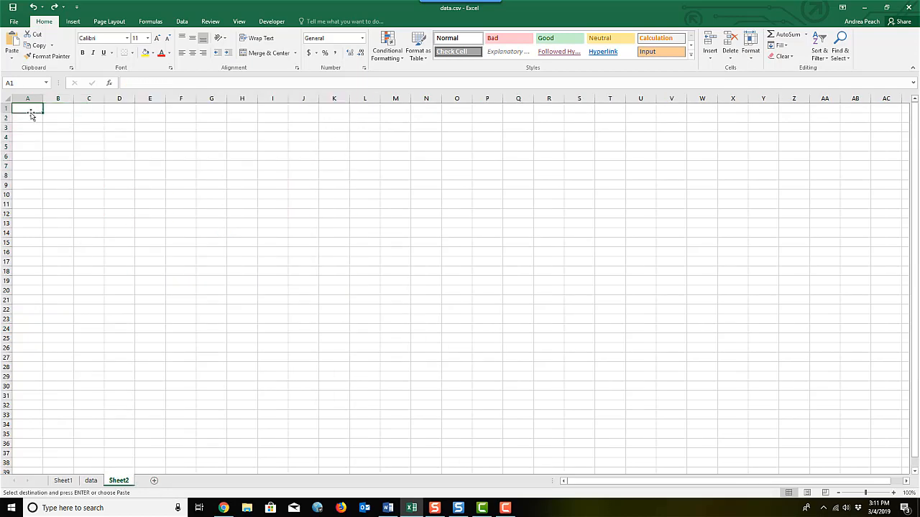
{"action": "mouse_move", "coordinate": [151, 148]}
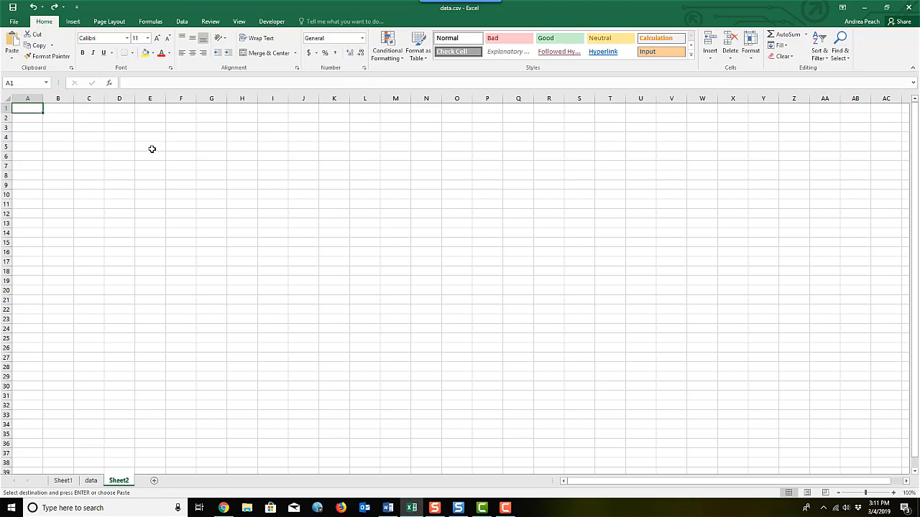
{"action": "mouse_move", "coordinate": [11, 46]}
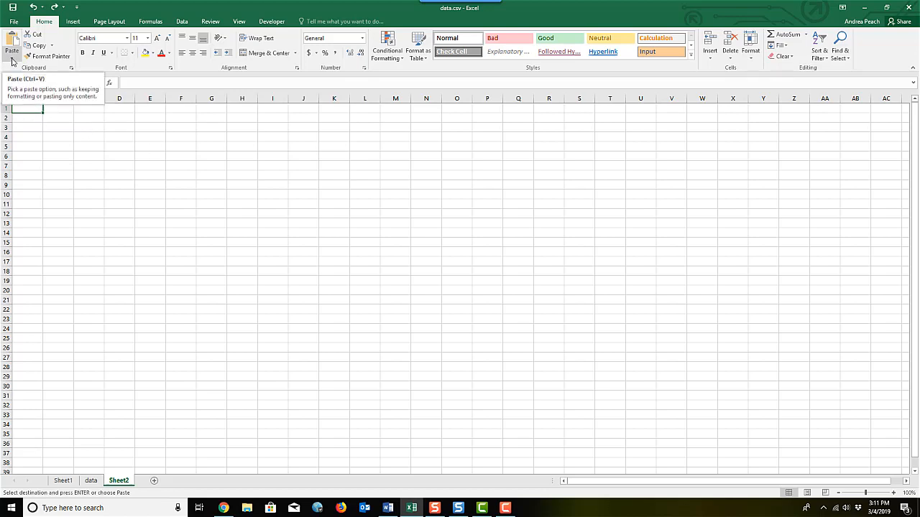
{"action": "left_click", "coordinate": [12, 51]}
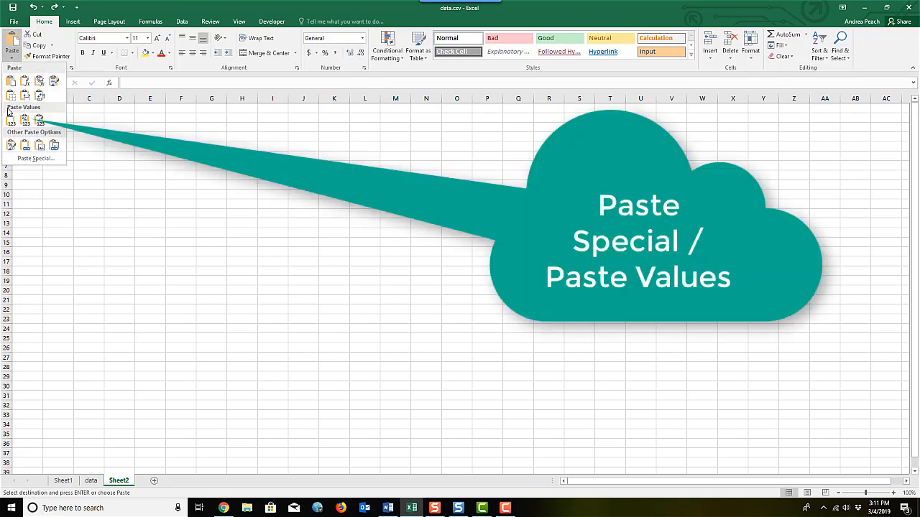
{"action": "left_click", "coordinate": [11, 115]}
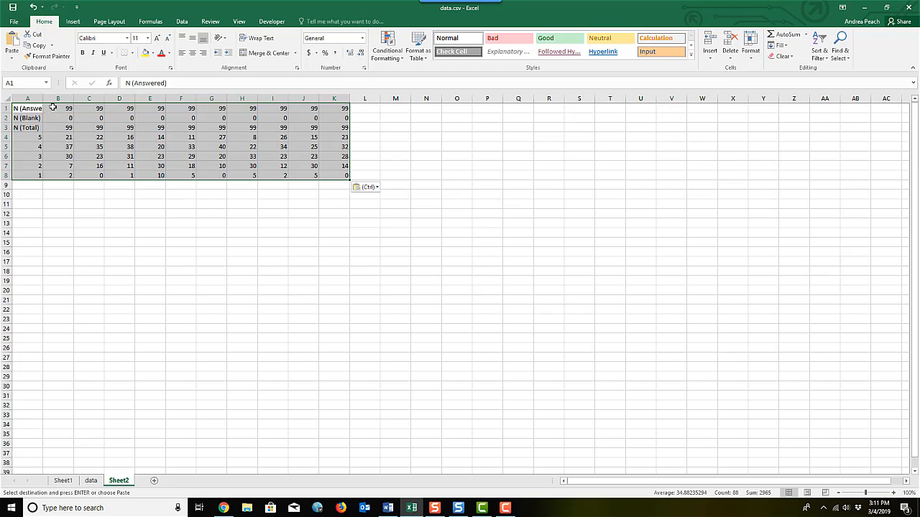
{"action": "left_click", "coordinate": [58, 127]}
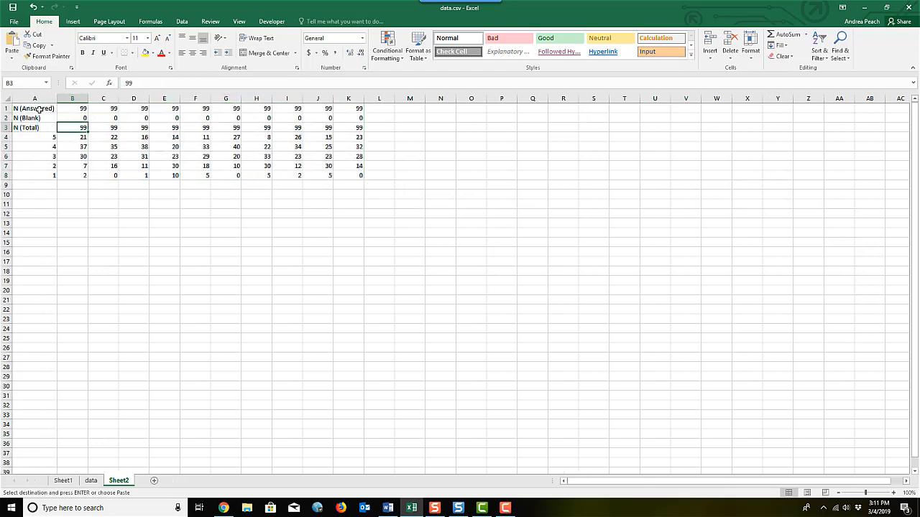
{"action": "left_click", "coordinate": [34, 108]}
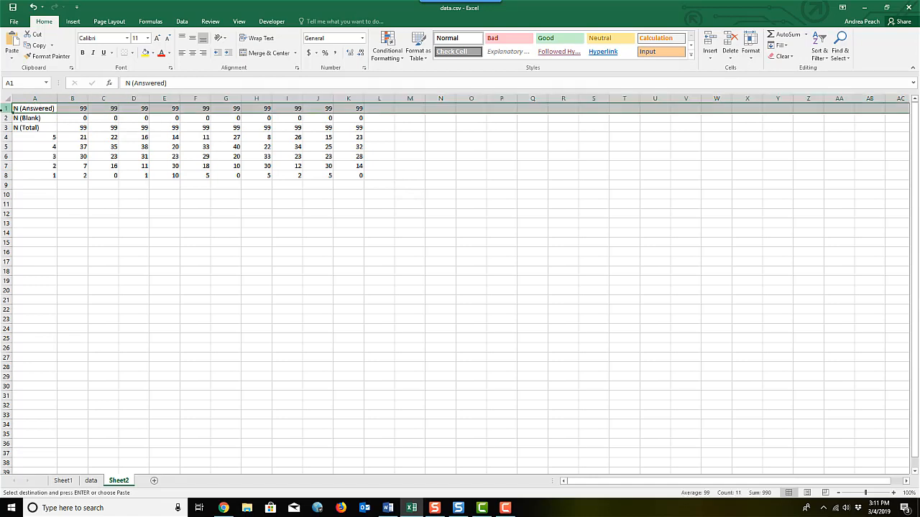
- Insert a top row on Sheet2 and copy the Q1–Q10 headers from the data sheet into B1
{"action": "right_click", "coordinate": [6, 108]}
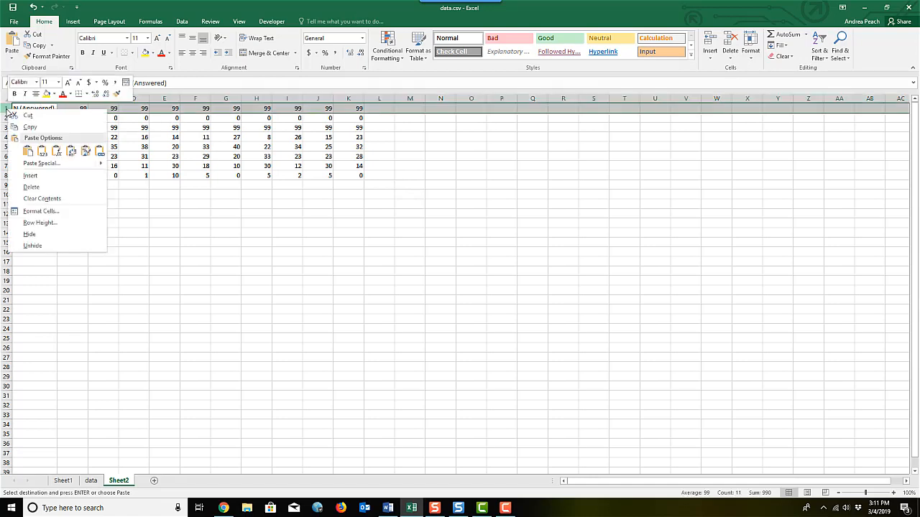
{"action": "mouse_move", "coordinate": [30, 175]}
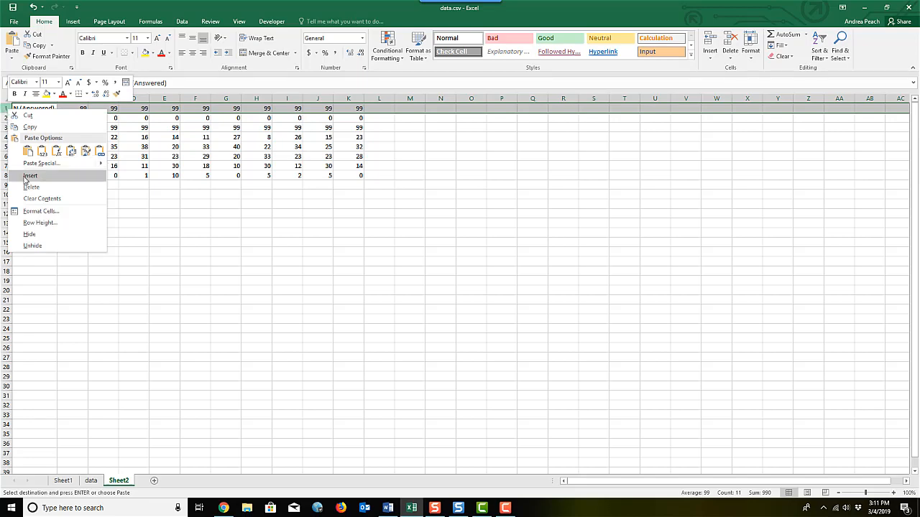
{"action": "left_click", "coordinate": [30, 175]}
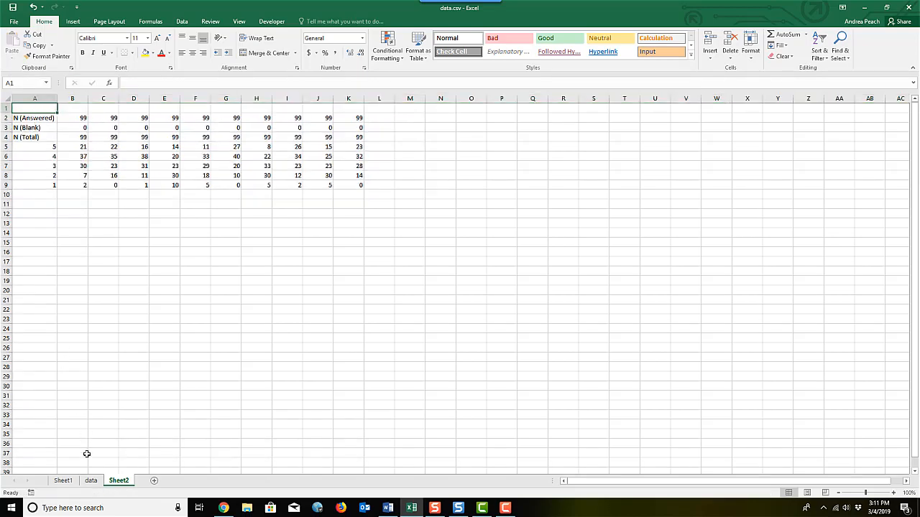
{"action": "left_click", "coordinate": [92, 480]}
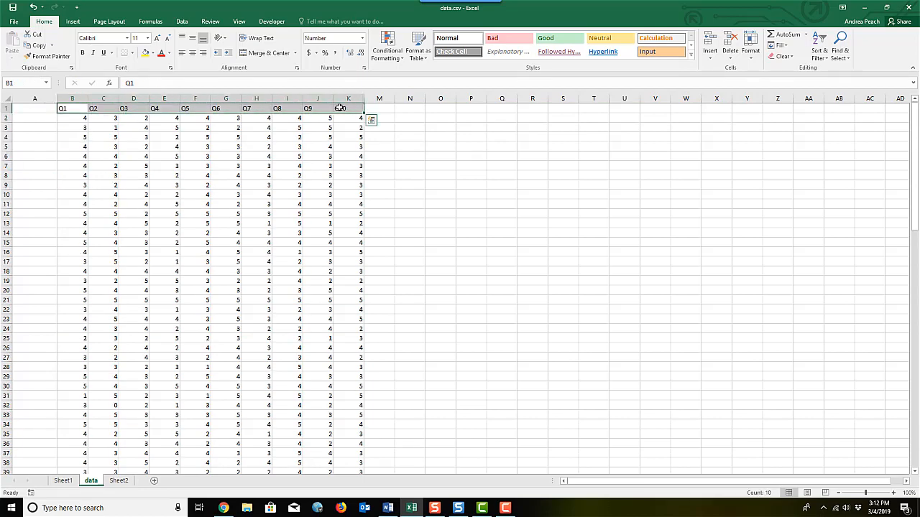
{"action": "right_click", "coordinate": [348, 108]}
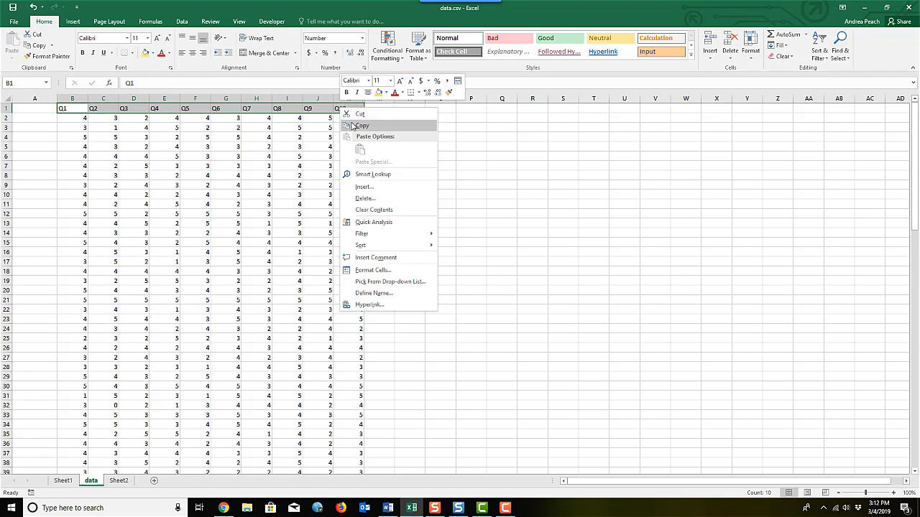
{"action": "left_click", "coordinate": [118, 480]}
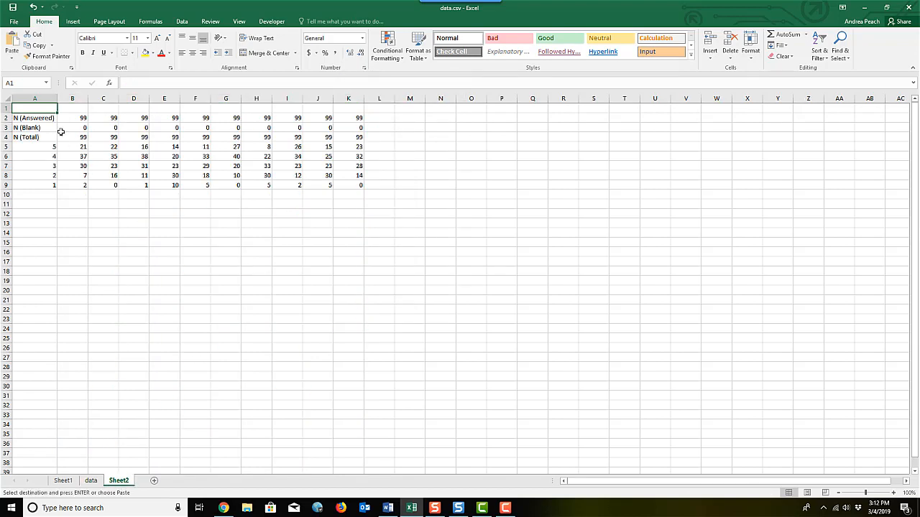
{"action": "right_click", "coordinate": [72, 107]}
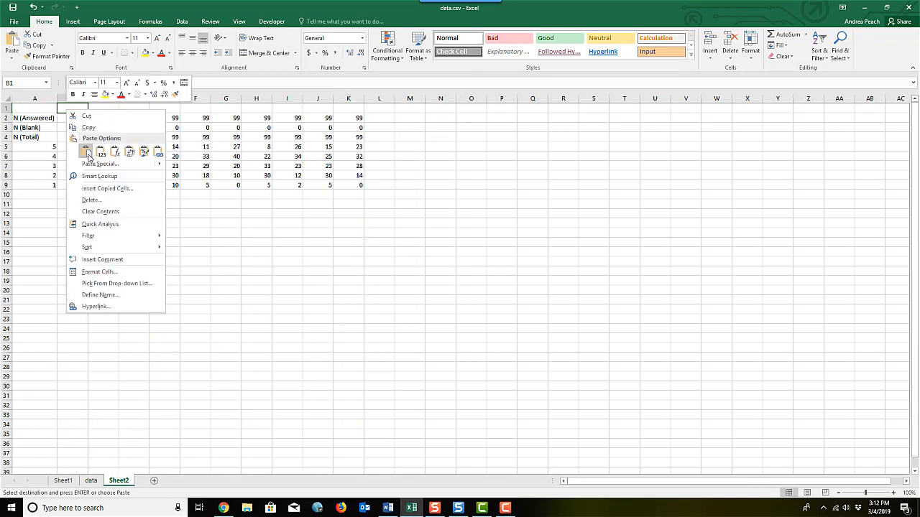
{"action": "left_click", "coordinate": [87, 151]}
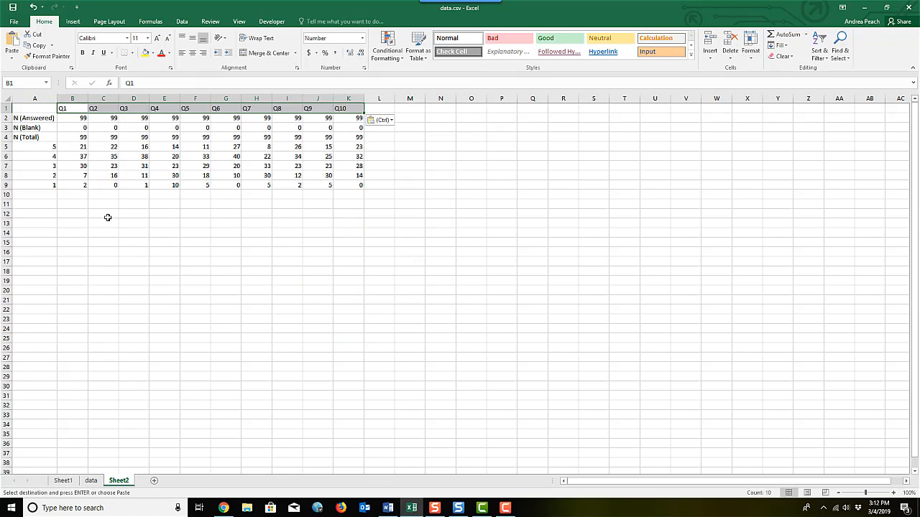
{"action": "mouse_move", "coordinate": [201, 115]}
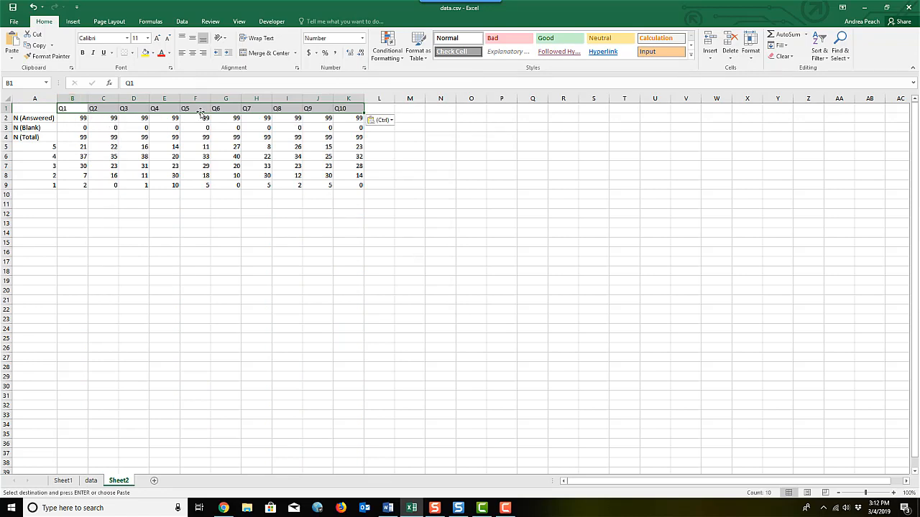
{"action": "mouse_move", "coordinate": [357, 185]}
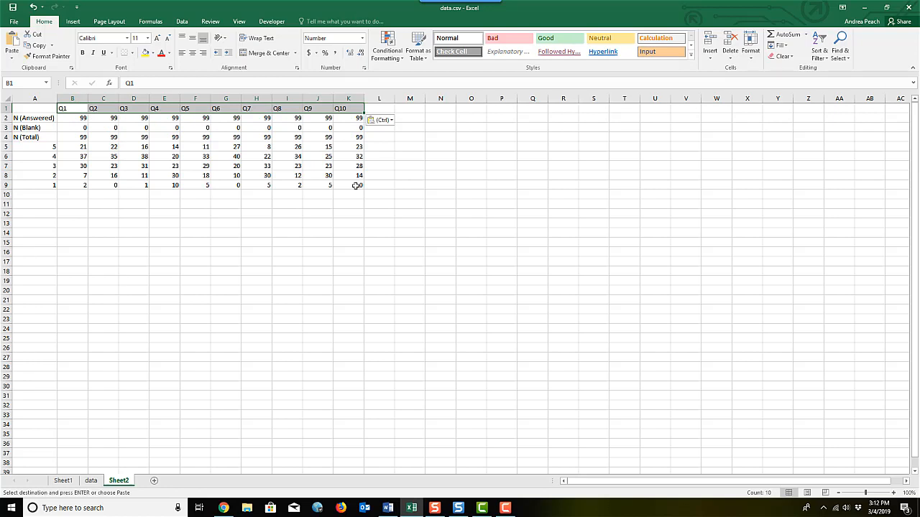
{"action": "left_click", "coordinate": [348, 184]}
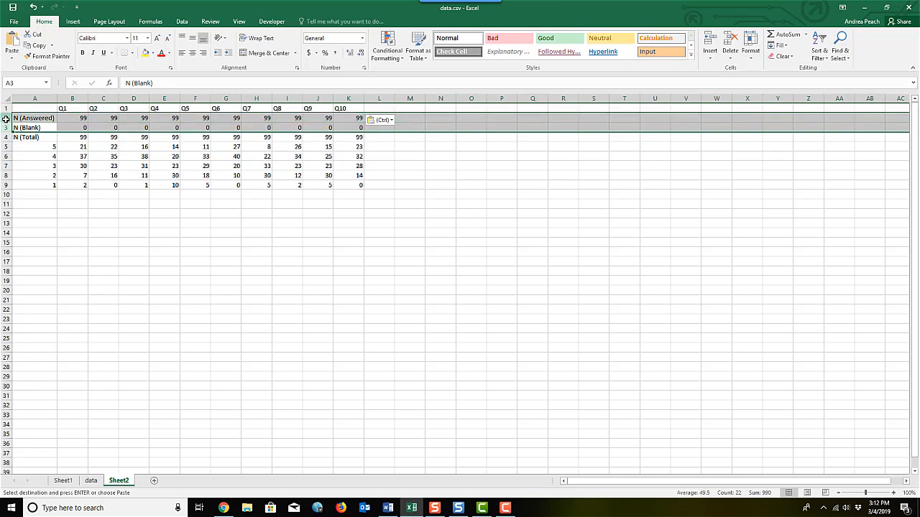
- Delete the N (Answered) and N (Blank) rows, leaving N (Total) and the score counts
{"action": "right_click", "coordinate": [35, 118]}
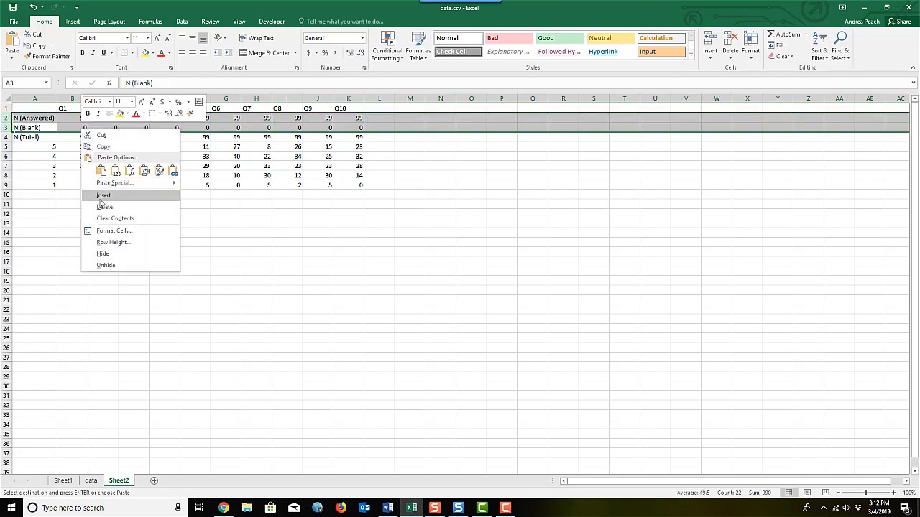
{"action": "left_click", "coordinate": [104, 207]}
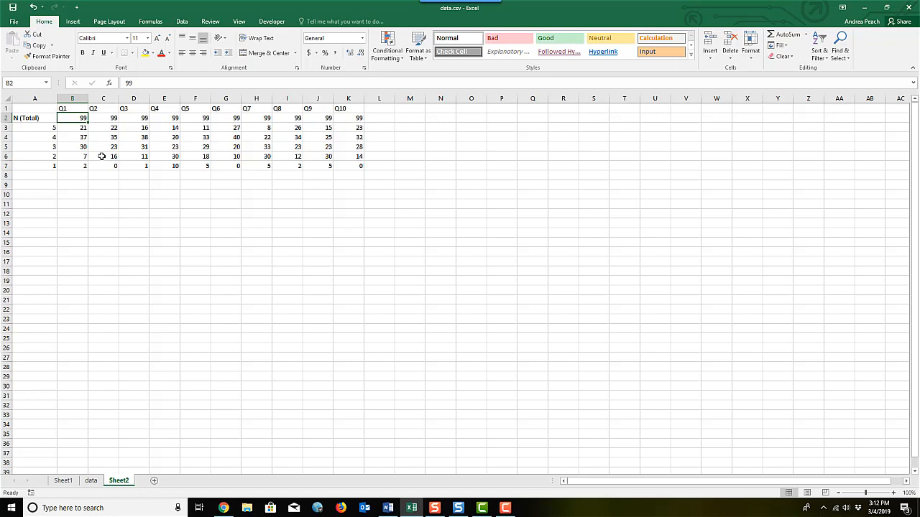
{"action": "mouse_move", "coordinate": [71, 178]}
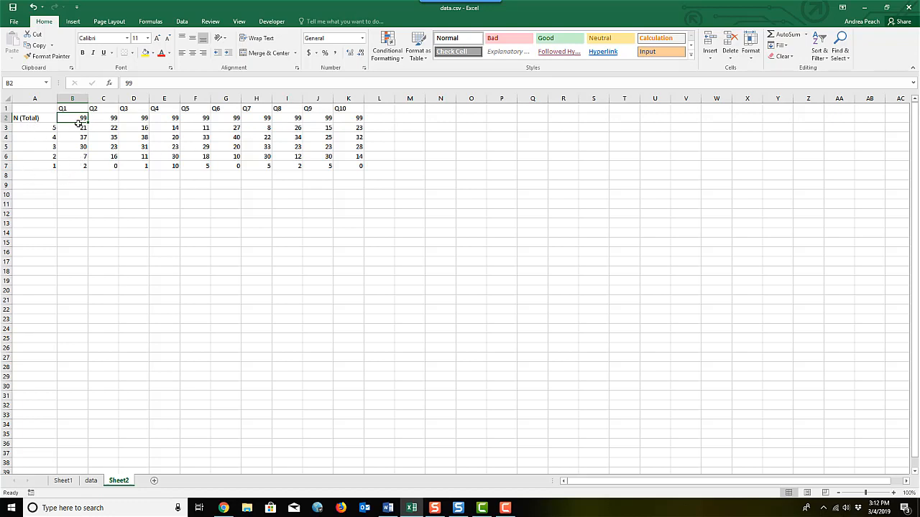
{"action": "mouse_move", "coordinate": [82, 161]}
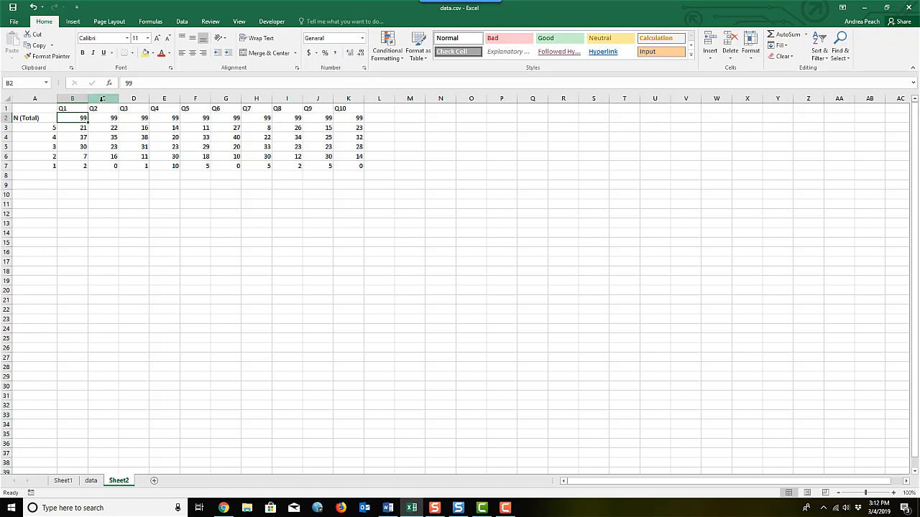
{"action": "left_click", "coordinate": [75, 118]}
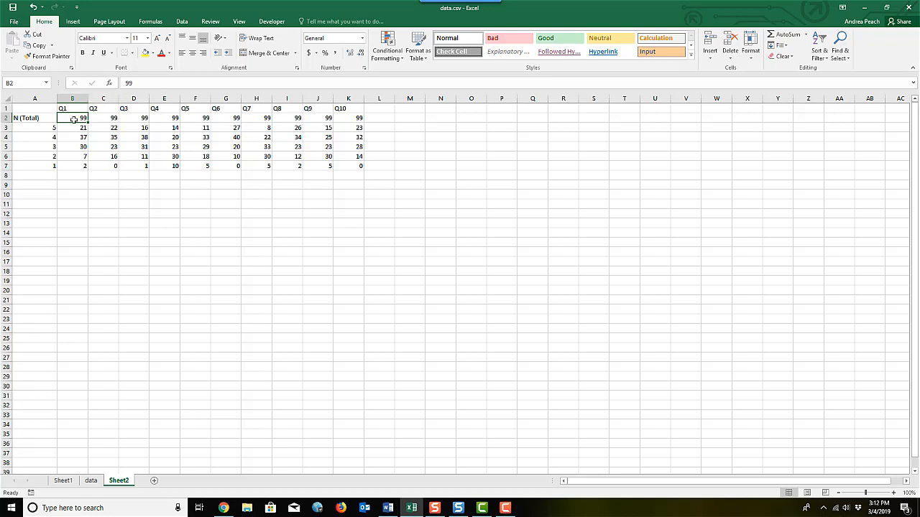